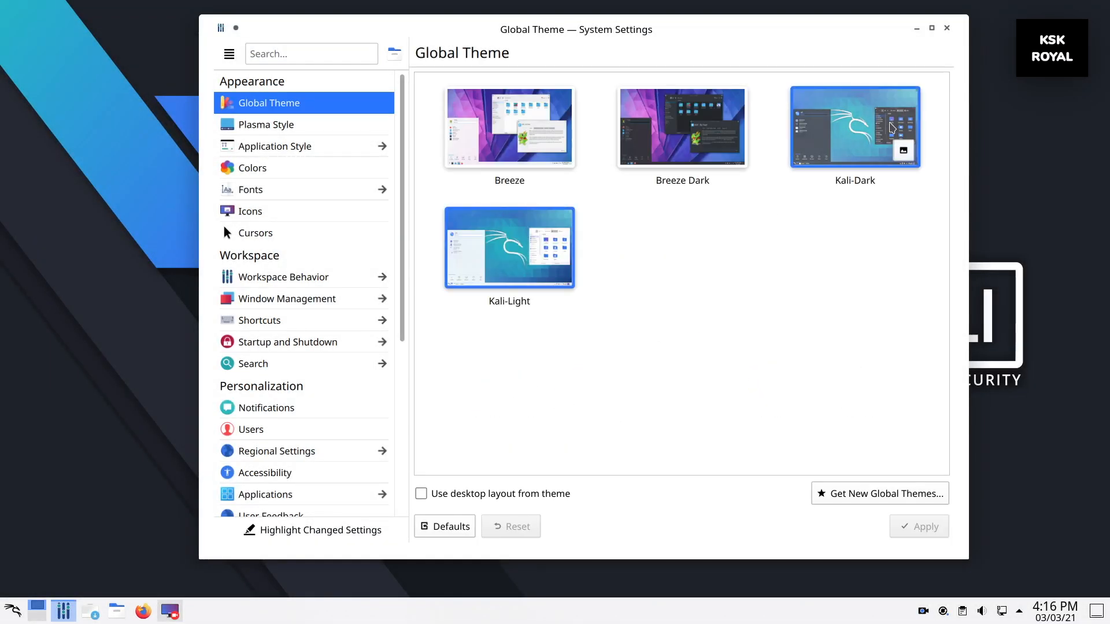
Choose the Kali-Dark global theme, then move to the system information page.
click(508, 248)
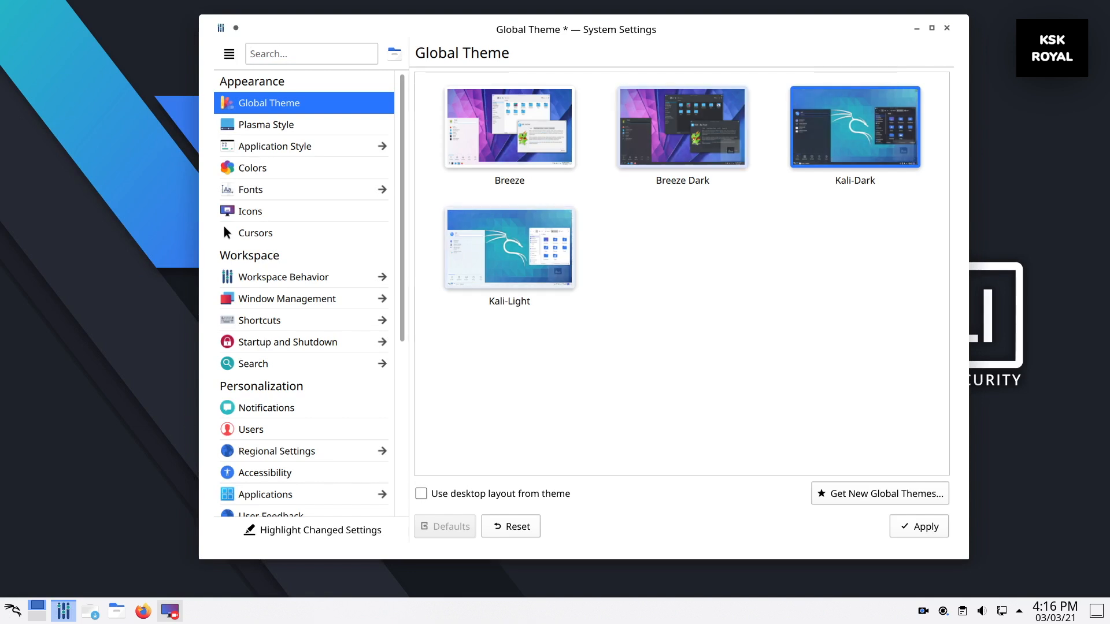
click(11, 610)
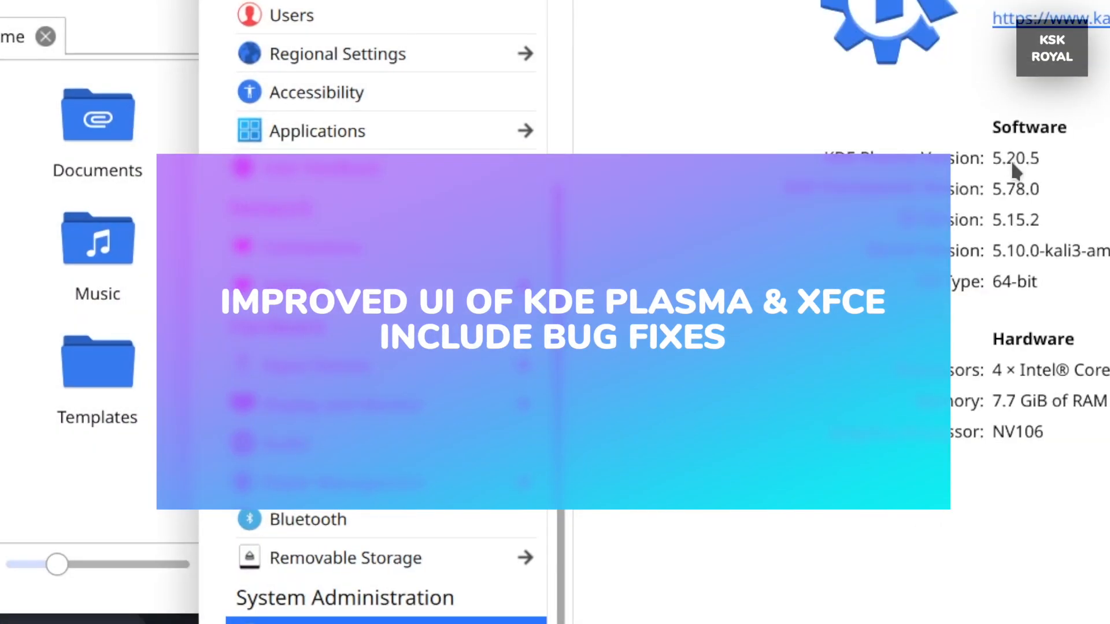
mouse_move(1006, 184)
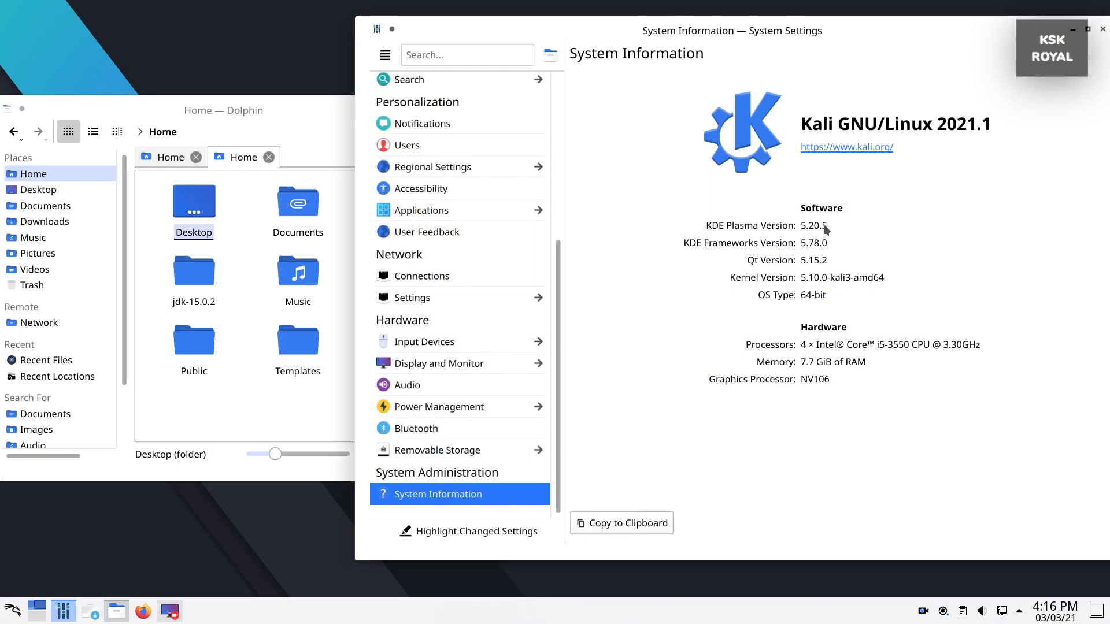
mouse_move(972, 475)
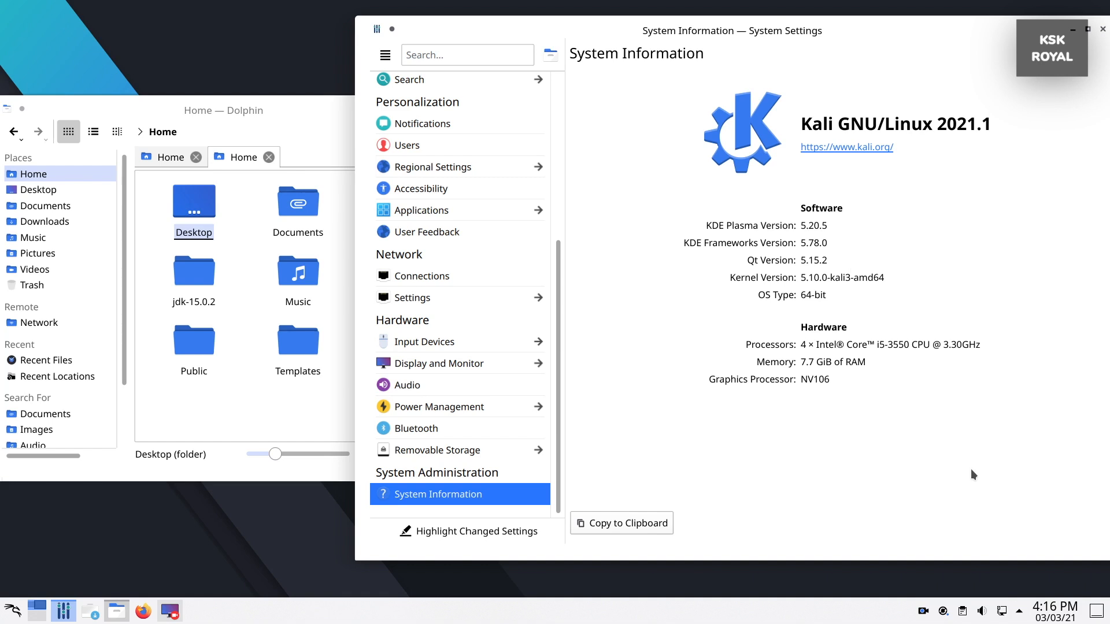
mouse_move(1101, 65)
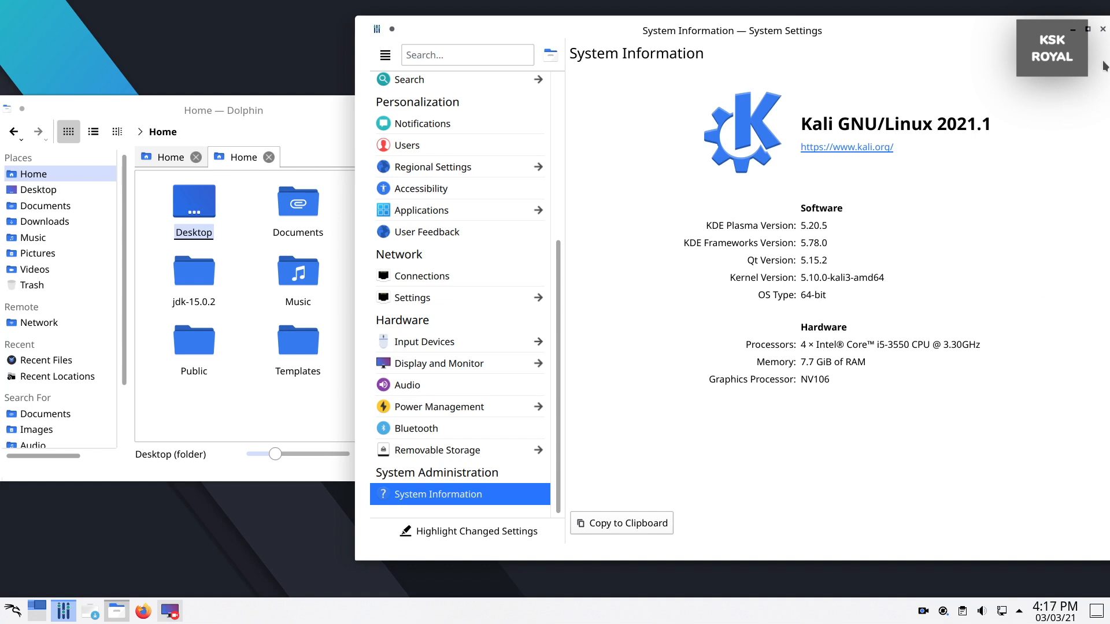
mouse_move(1102, 33)
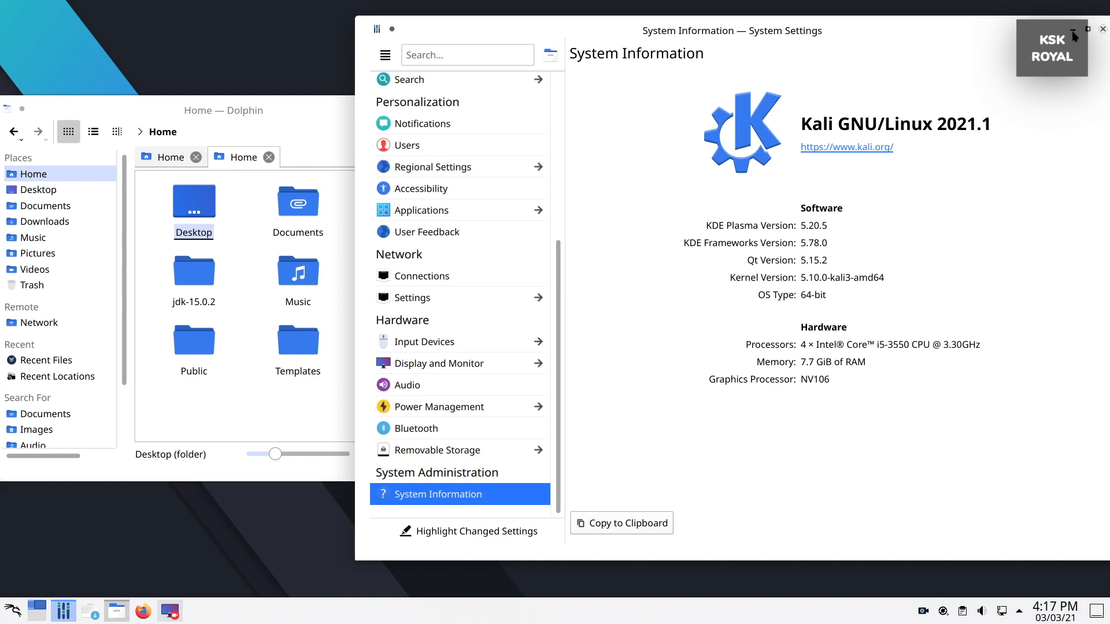
click(1101, 28)
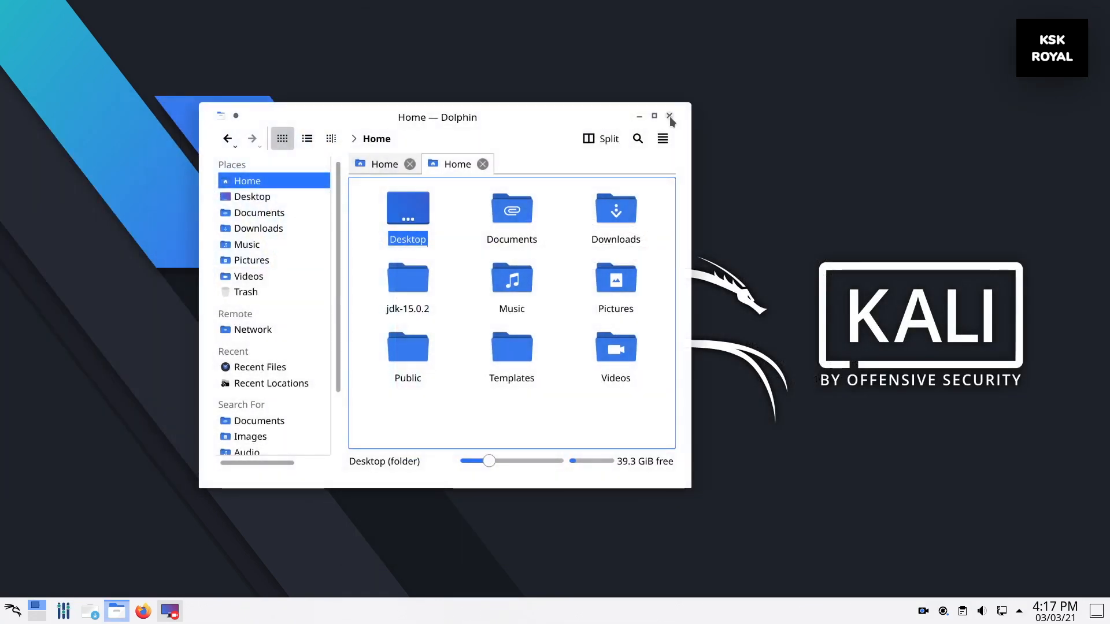
click(62, 610)
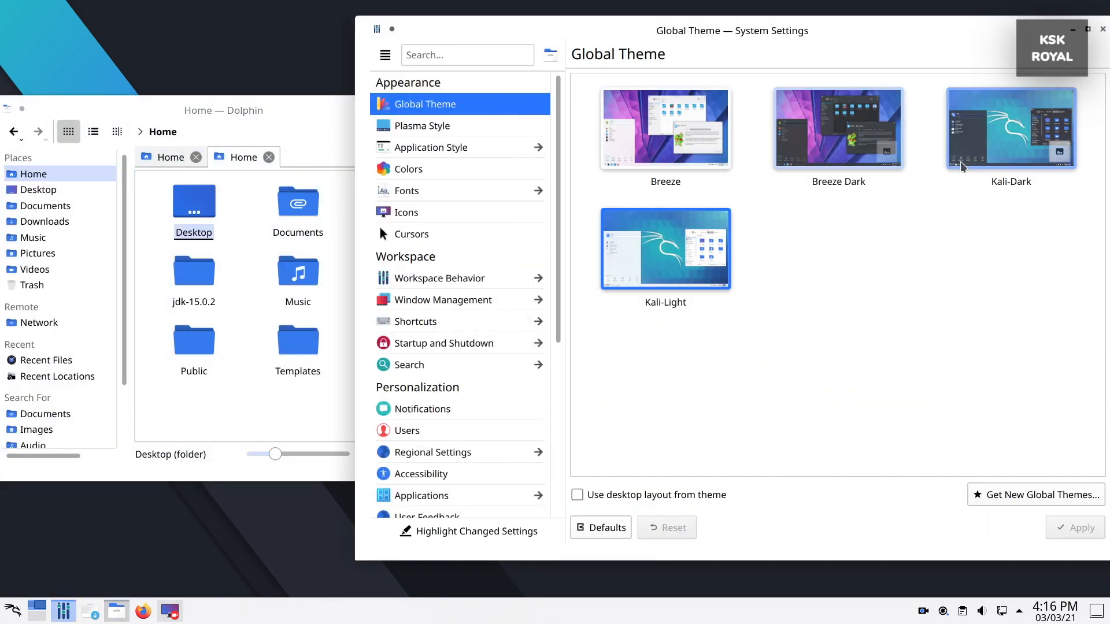
click(1010, 127)
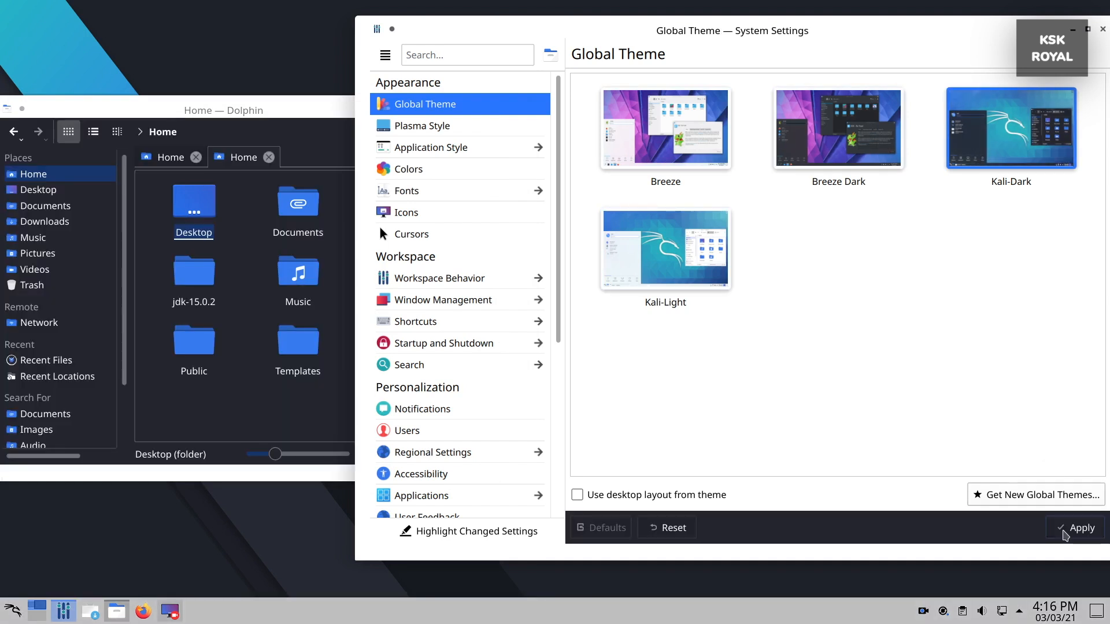
click(1079, 529)
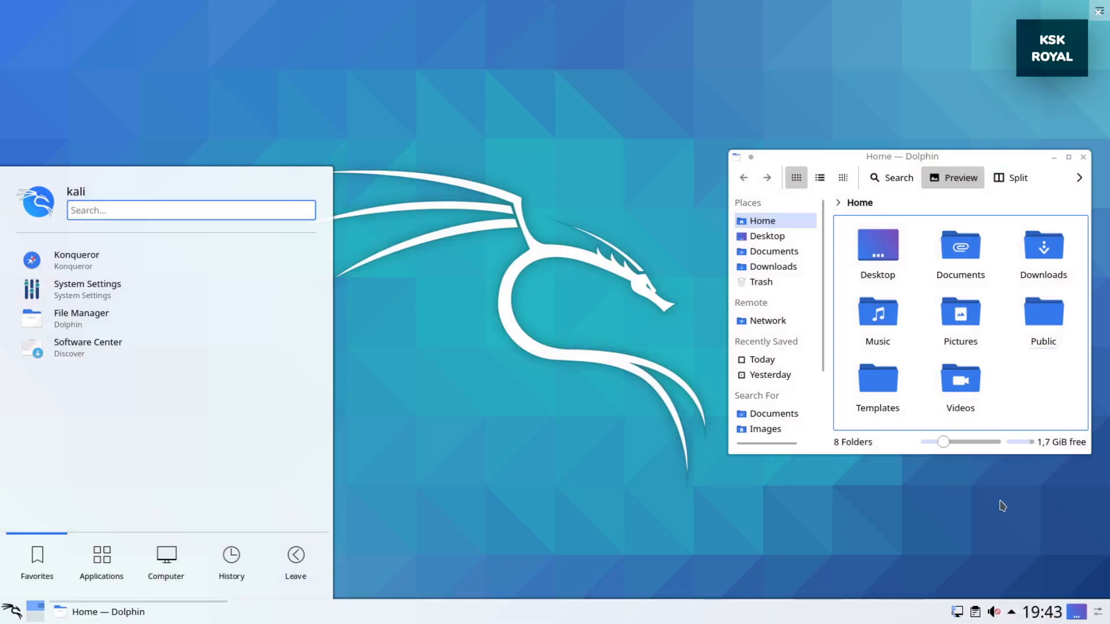
click(87, 289)
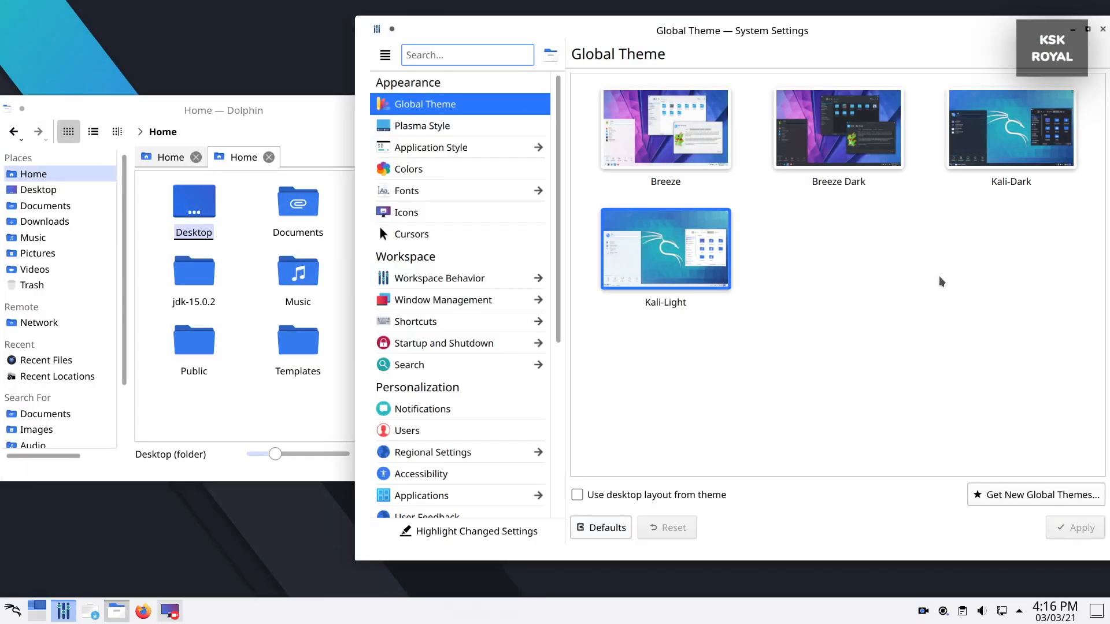
scroll(down, 3)
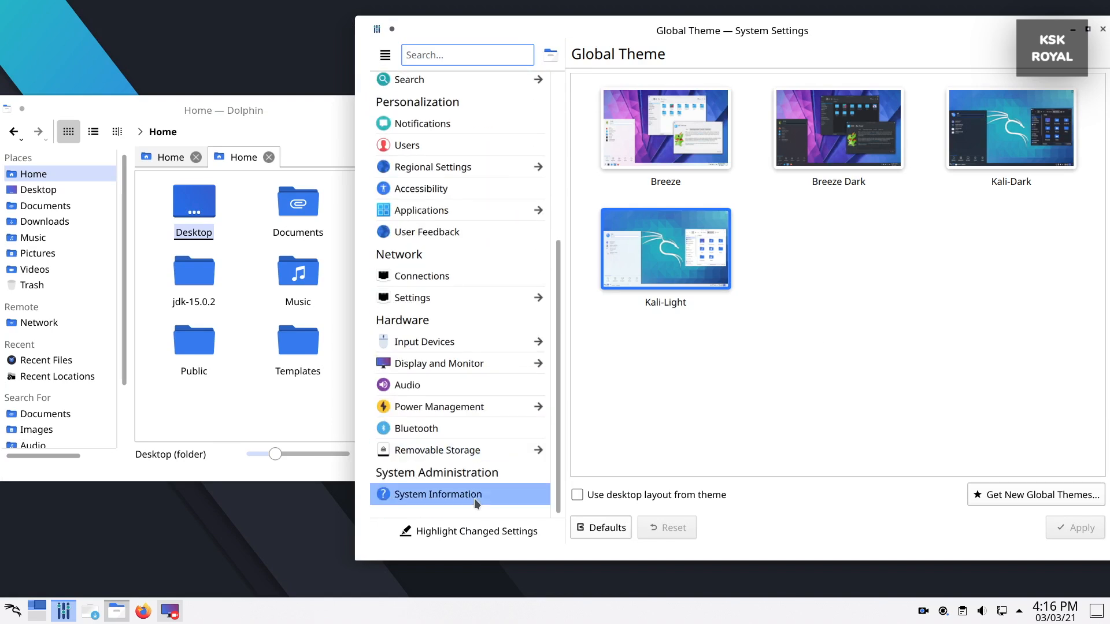
click(440, 494)
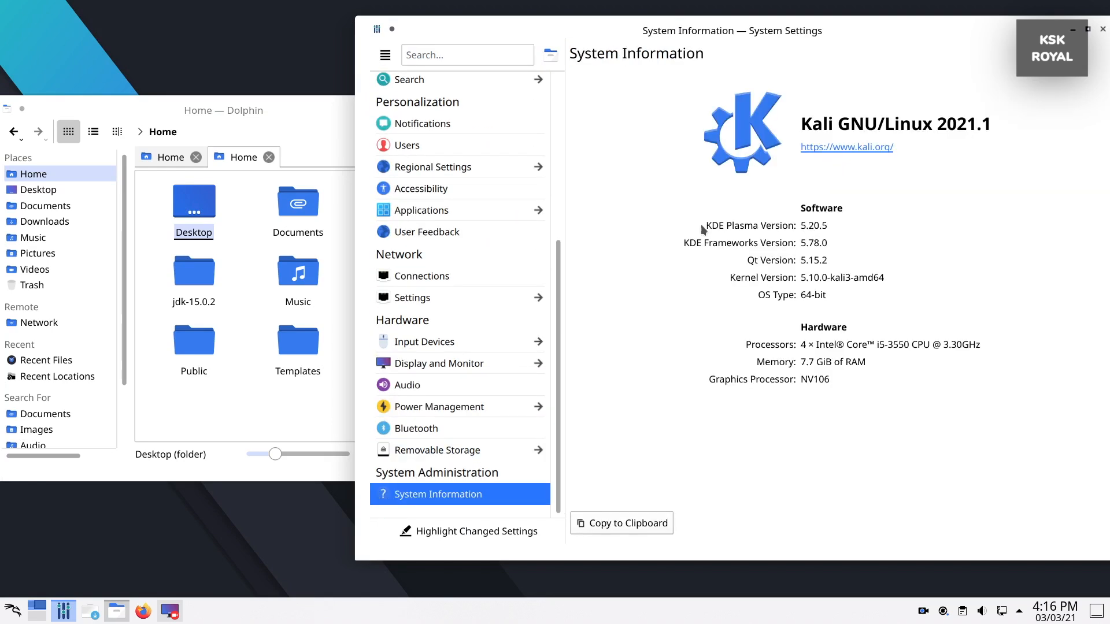
mouse_move(690, 227)
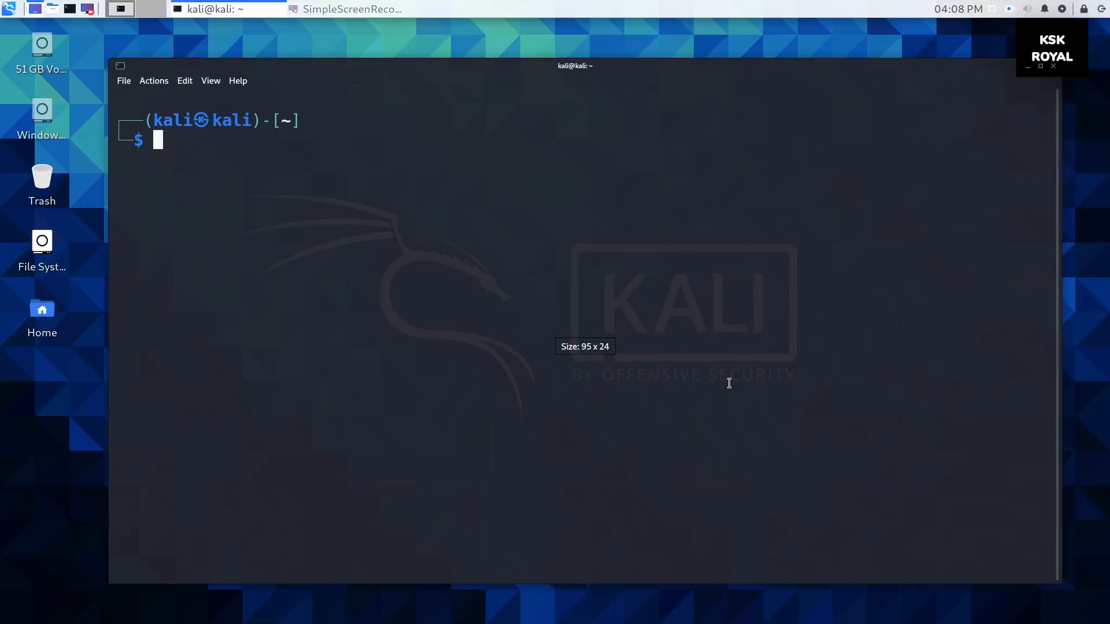
Run neofetch, highlight the Xfce 4.16 DE value, then close QTerminal.
text(neofetch t)
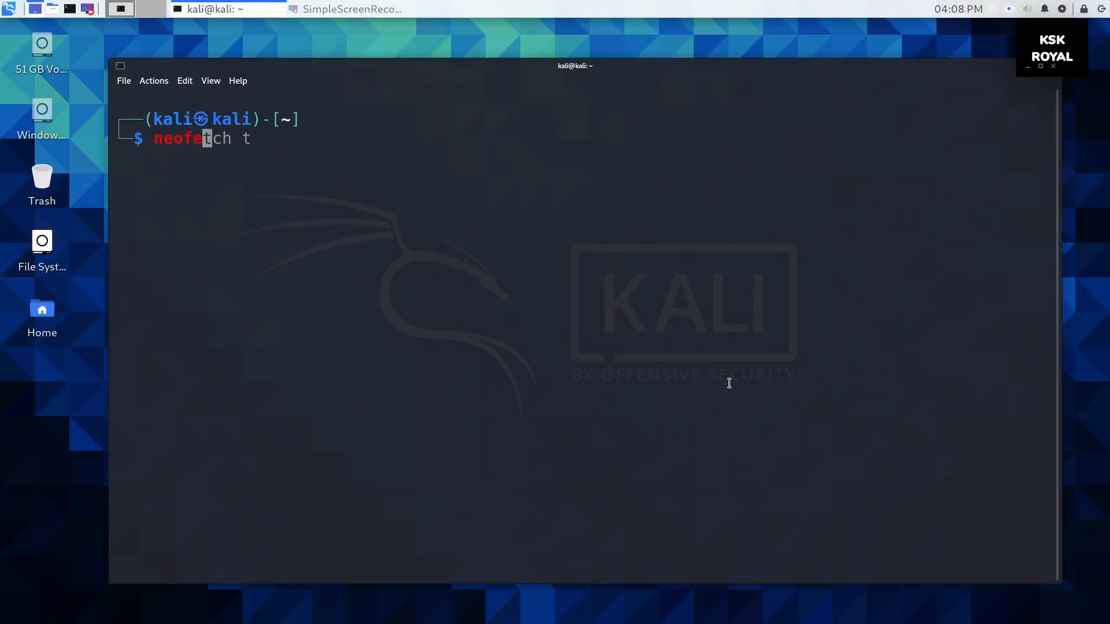
key(Return)
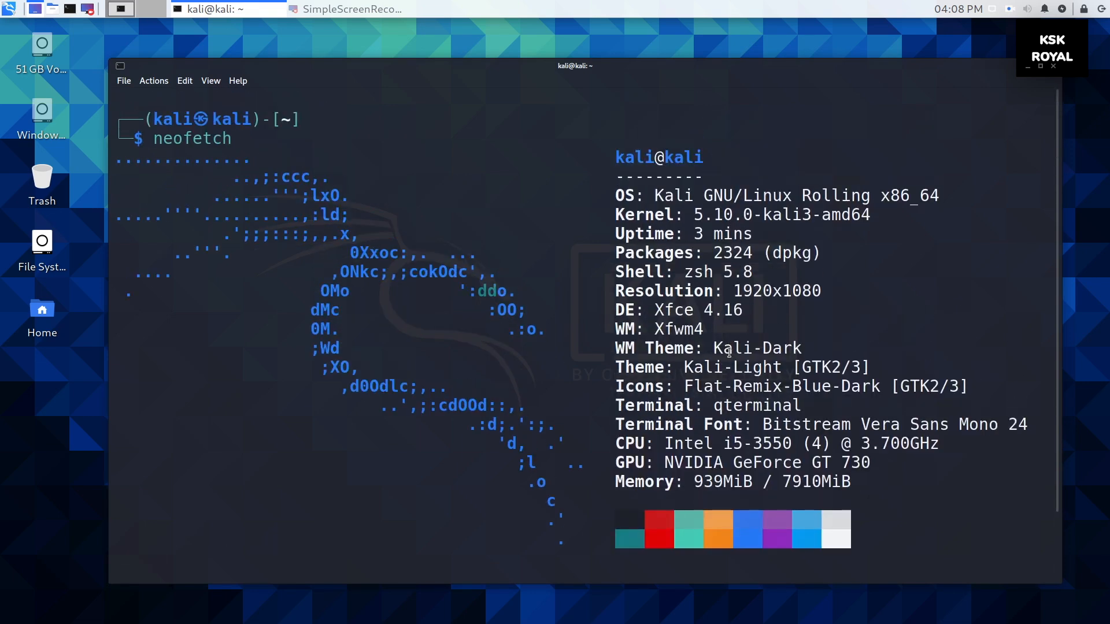
double_click(702, 309)
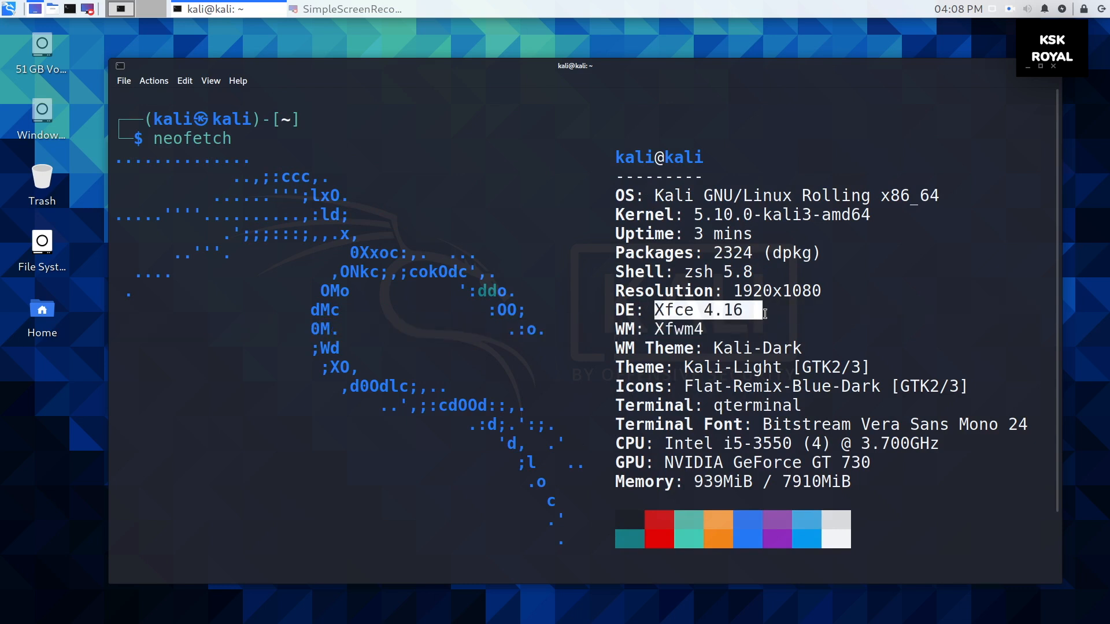
mouse_move(774, 544)
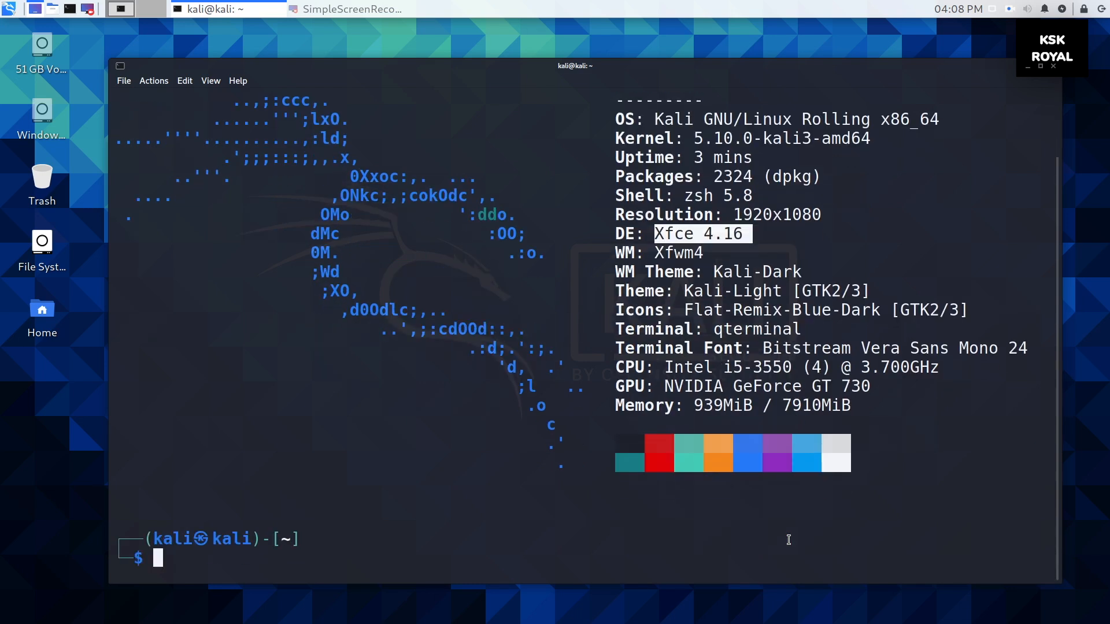
mouse_move(636, 362)
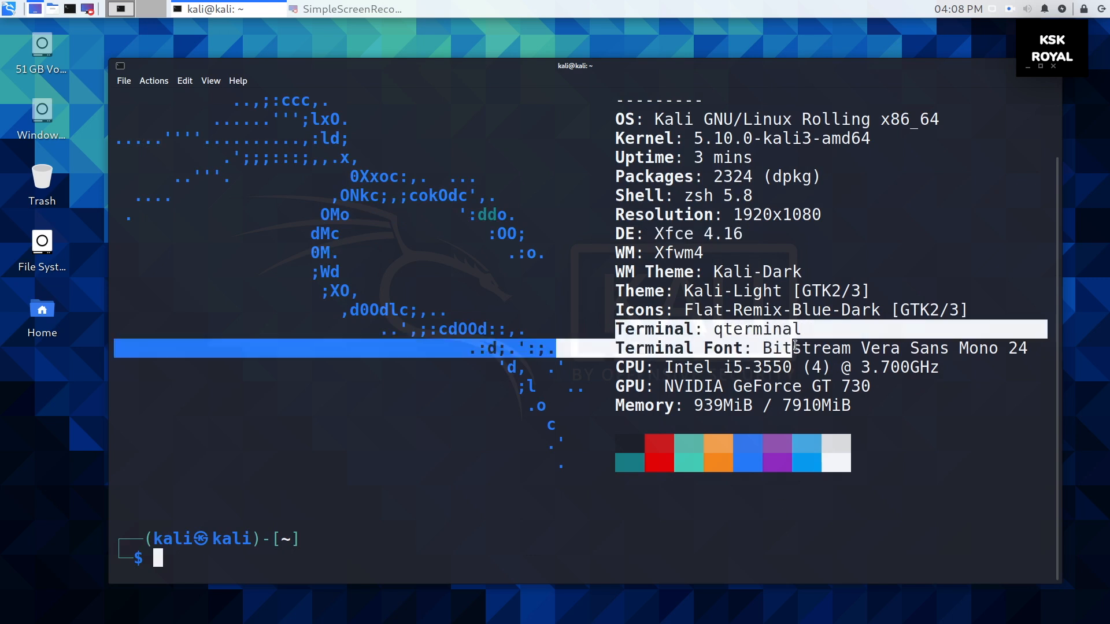
click(1040, 66)
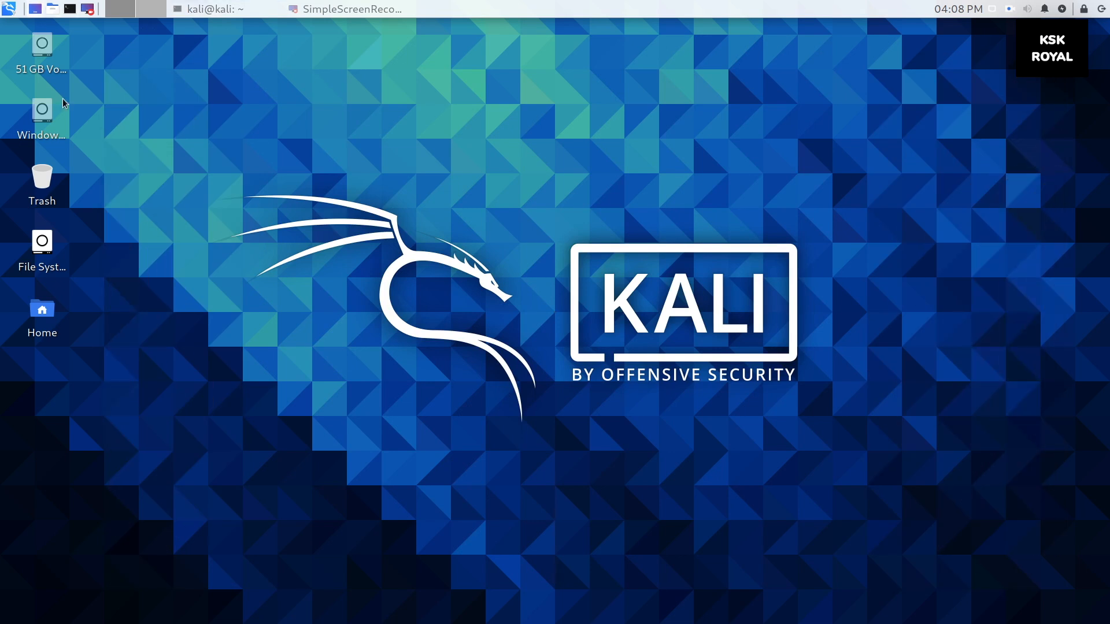
Briefly view the Home folder, then reach the settings manager from the applications menu.
double_click(42, 314)
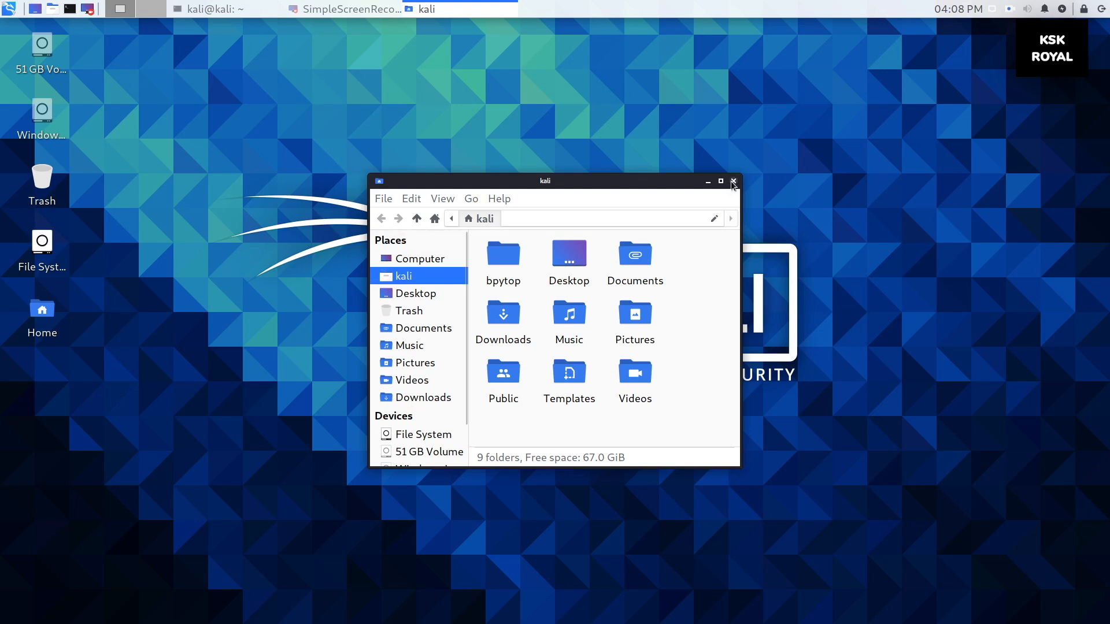
click(733, 181)
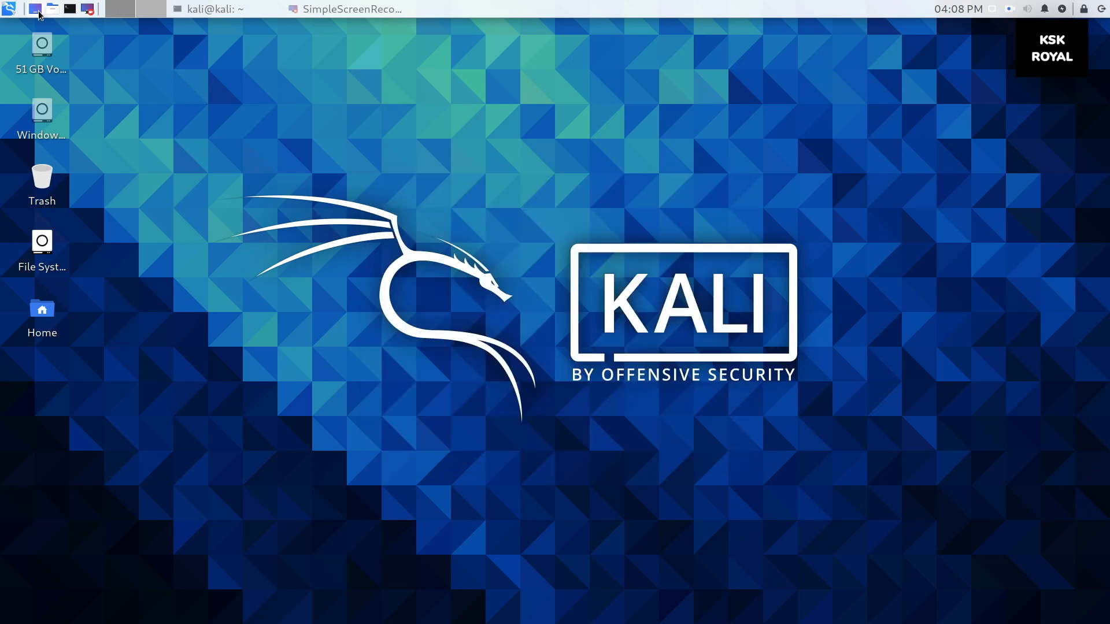
mouse_move(160, 11)
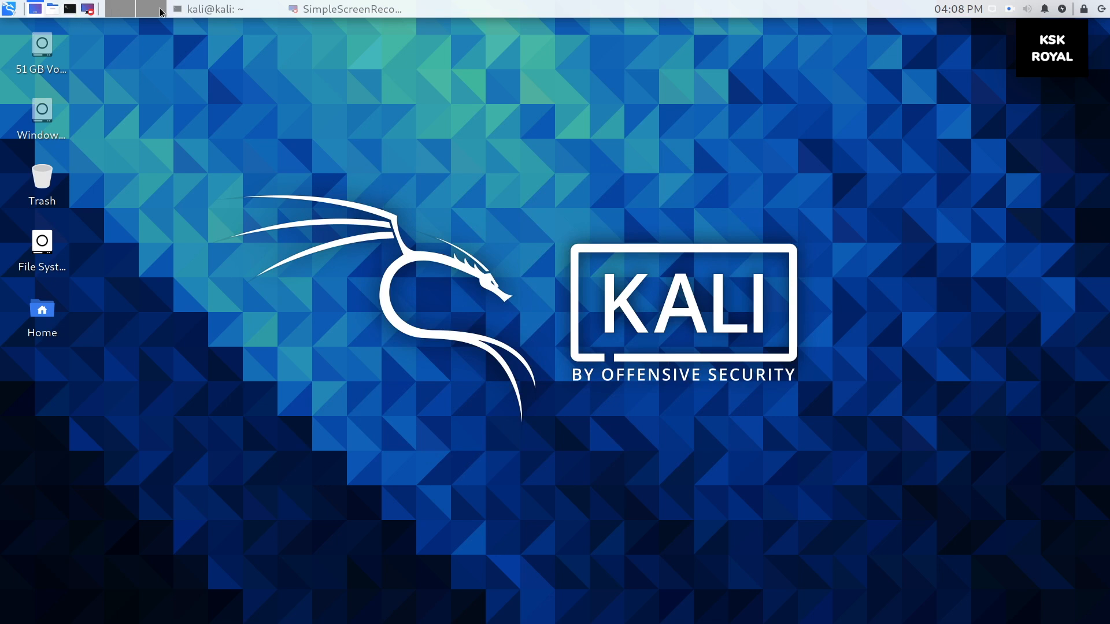
click(10, 9)
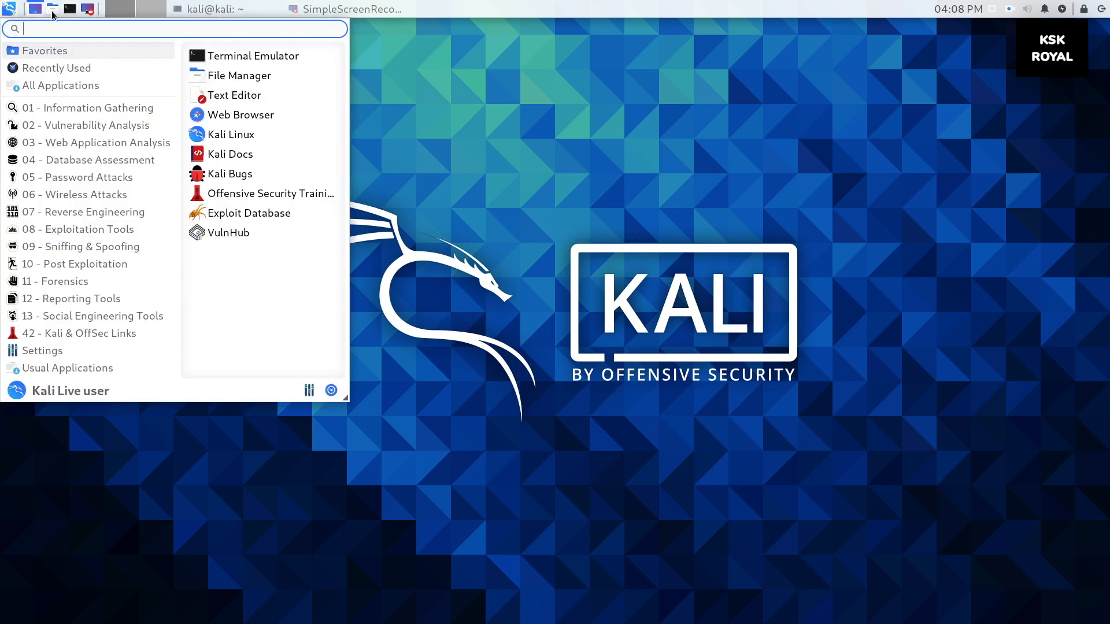
click(43, 351)
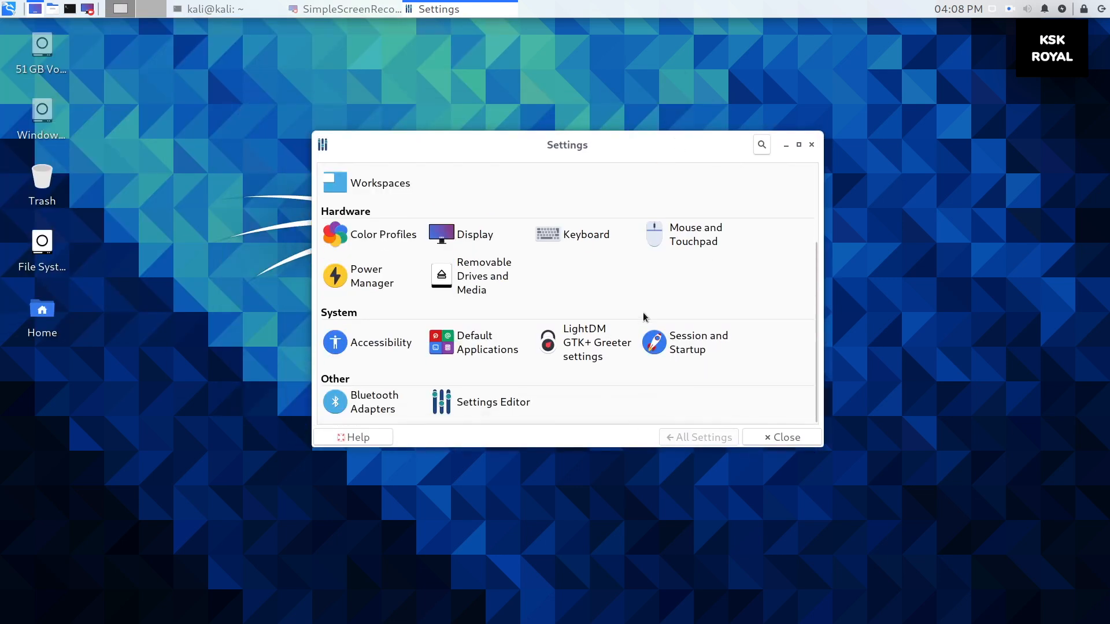
Review the Mouse and Touchpad Devices and Theme tabs, then switch to the terminal.
click(696, 235)
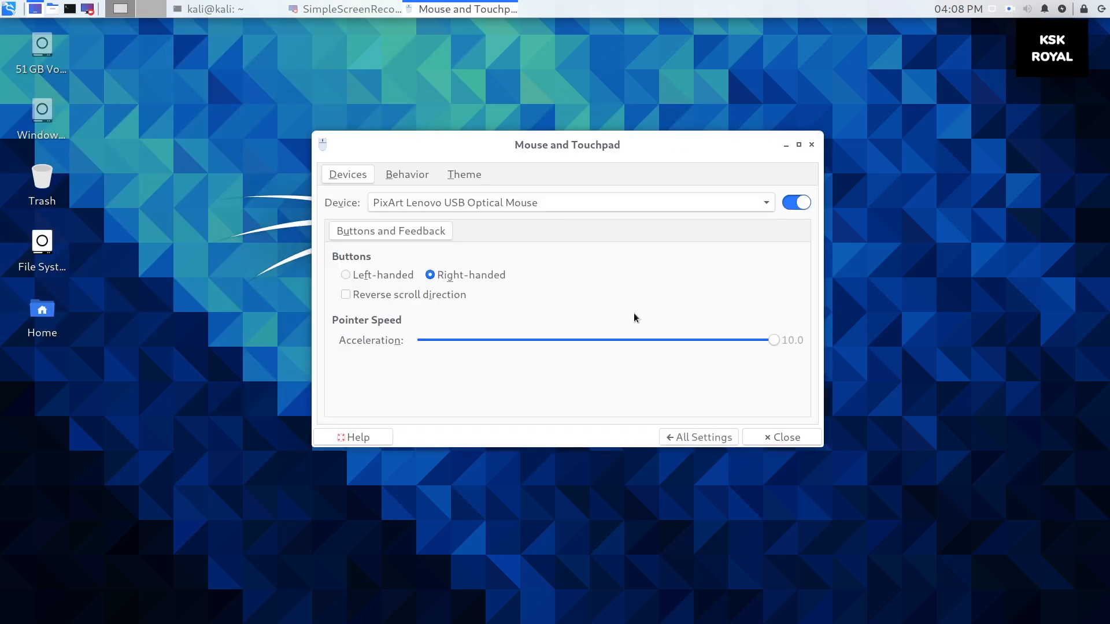
click(464, 175)
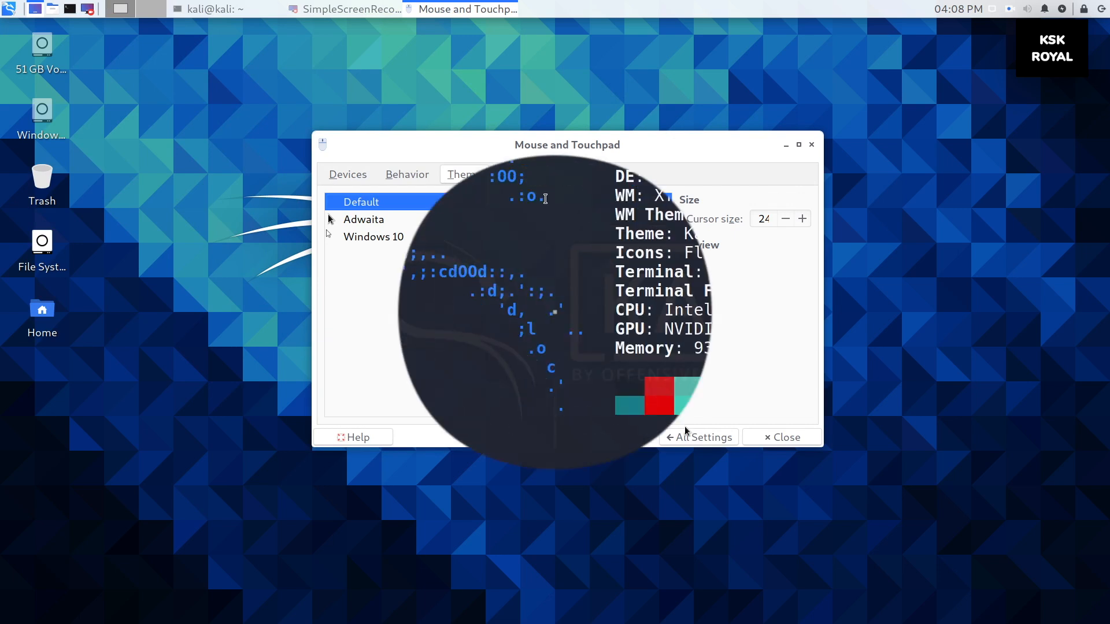
click(780, 437)
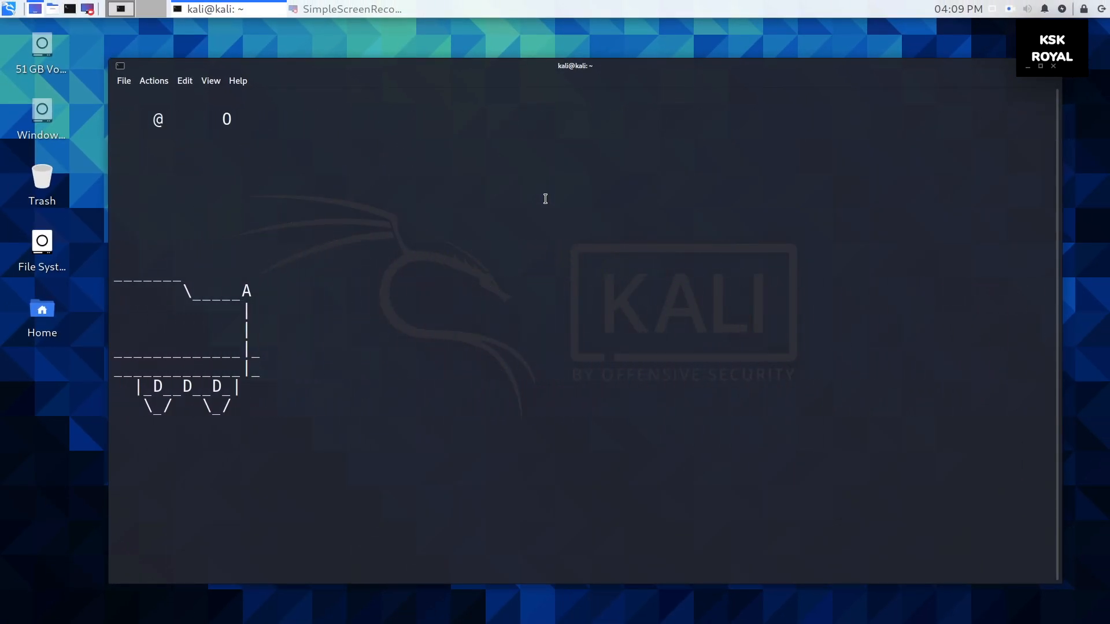
Run the sl command to start the ASCII steam train animation.
key(Return)
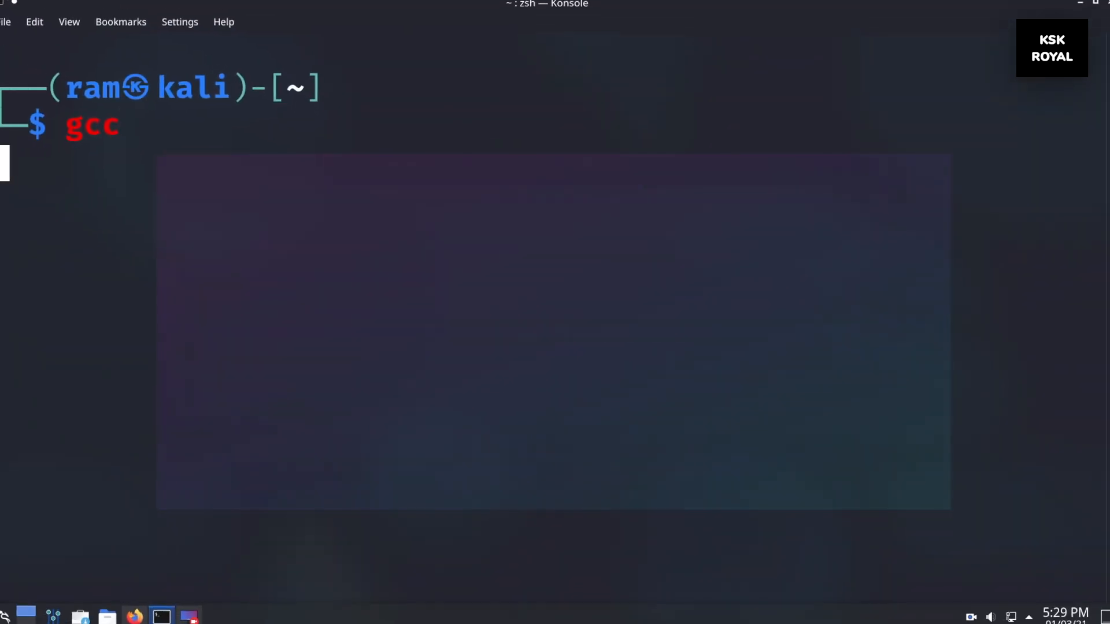
Run gcc and highlight its not-found message and suggested install command.
key(Return)
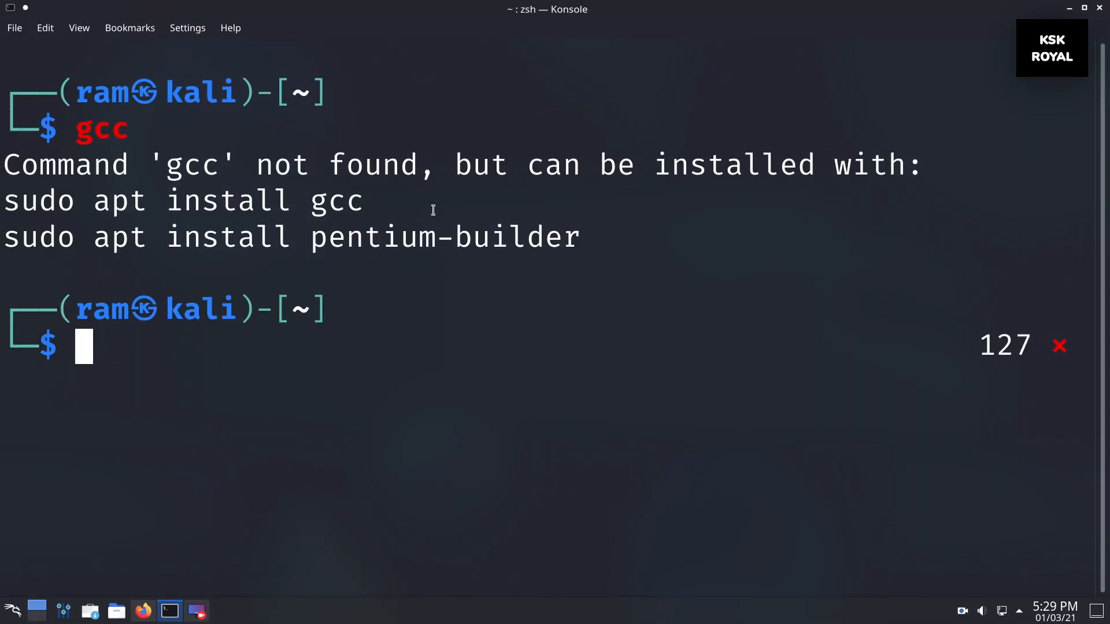
drag(3, 165, 364, 164)
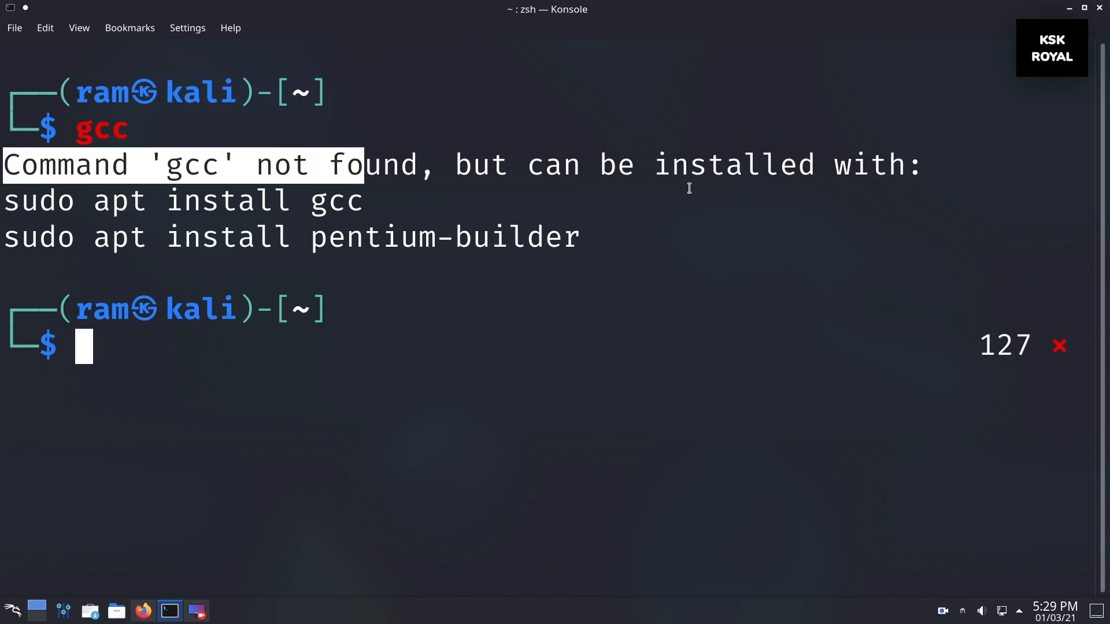
double_click(732, 164)
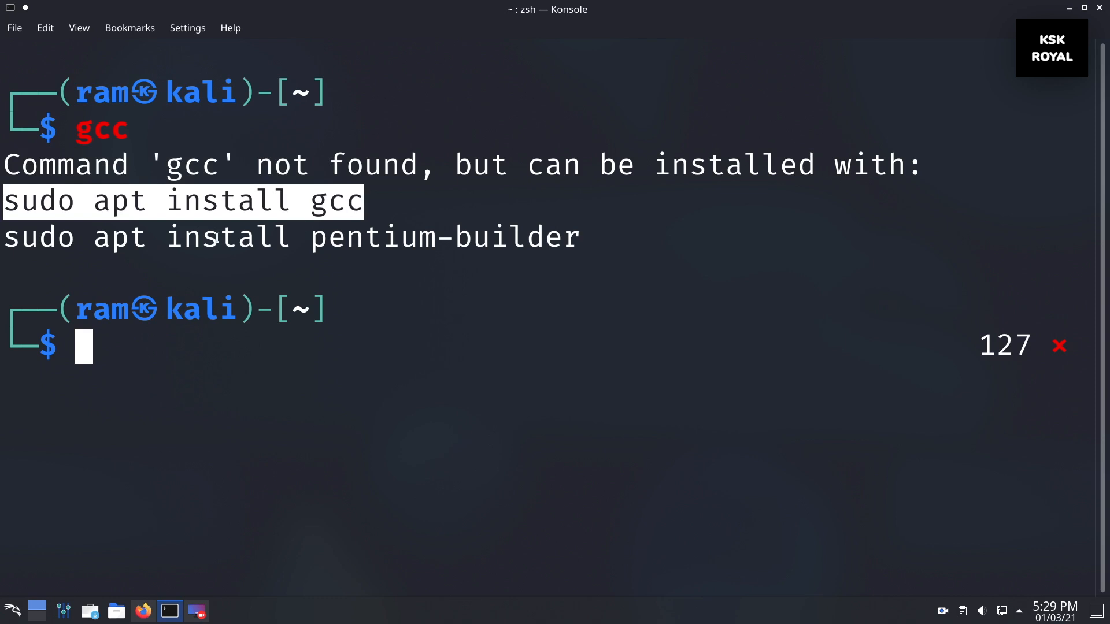
click(260, 373)
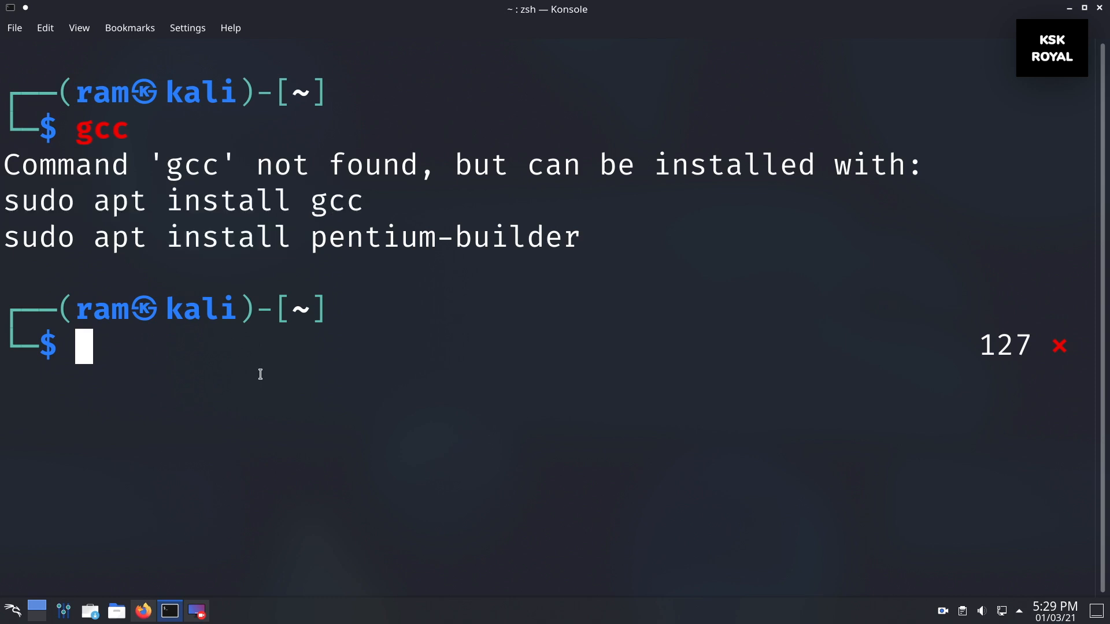
Run pip to get its python3-pip install suggestion.
text(pip)
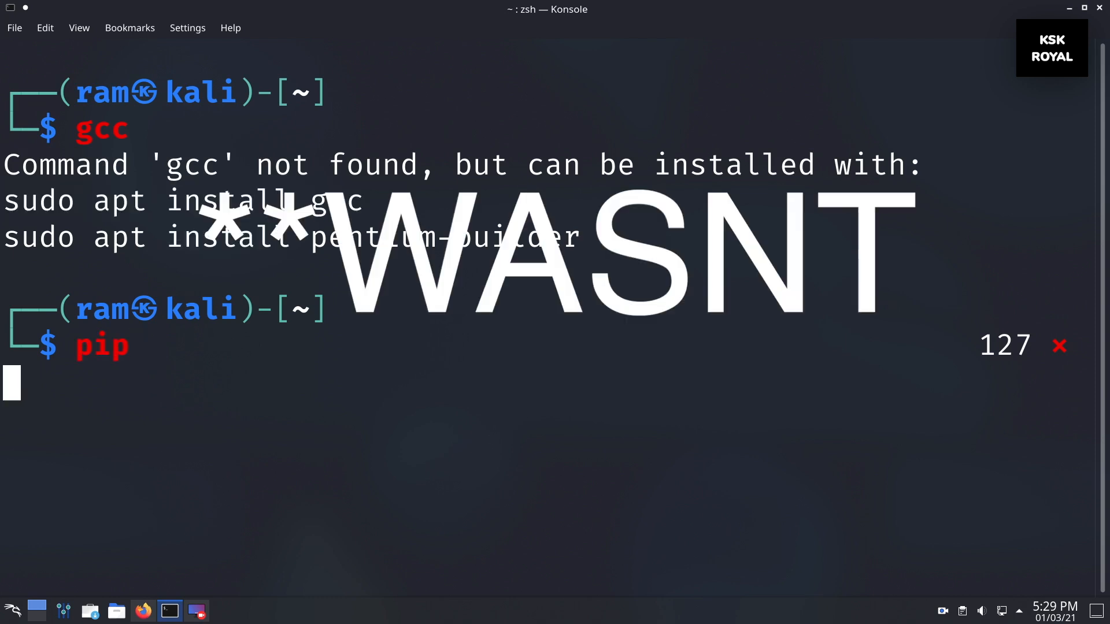
key(Return)
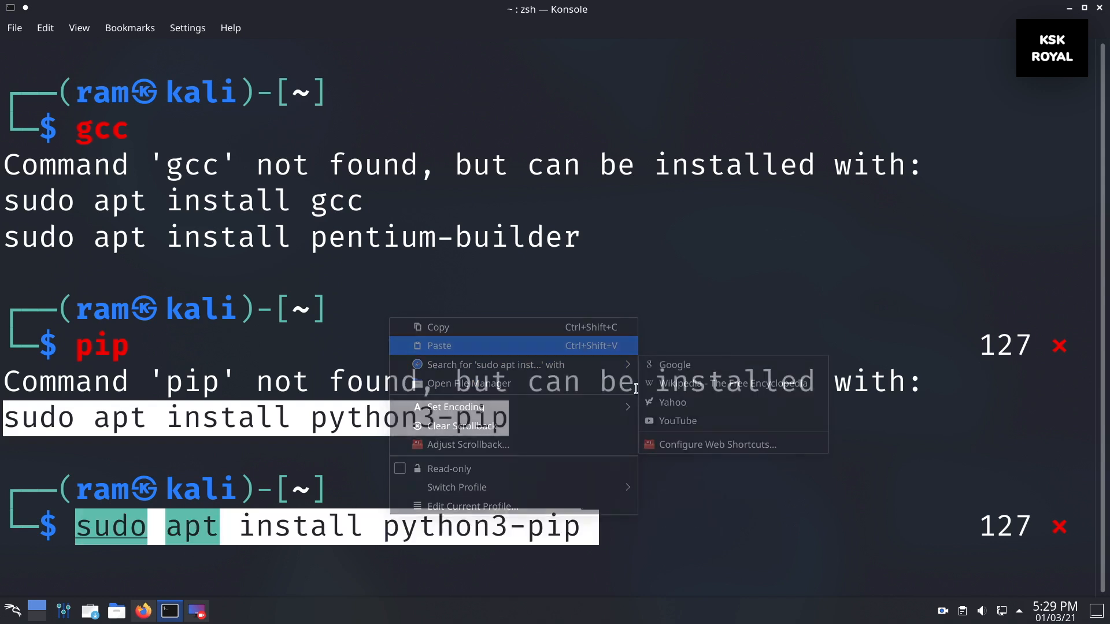
Paste and confirm 'sudo apt install python3-pip' with y, then begin typing neofetch.
click(439, 346)
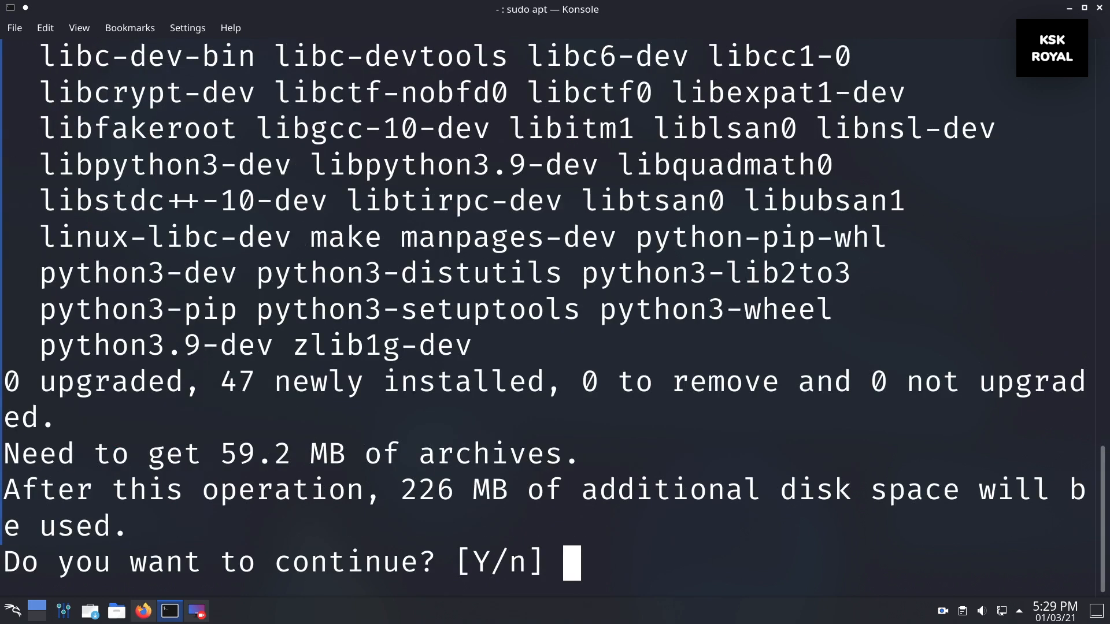
text(y)
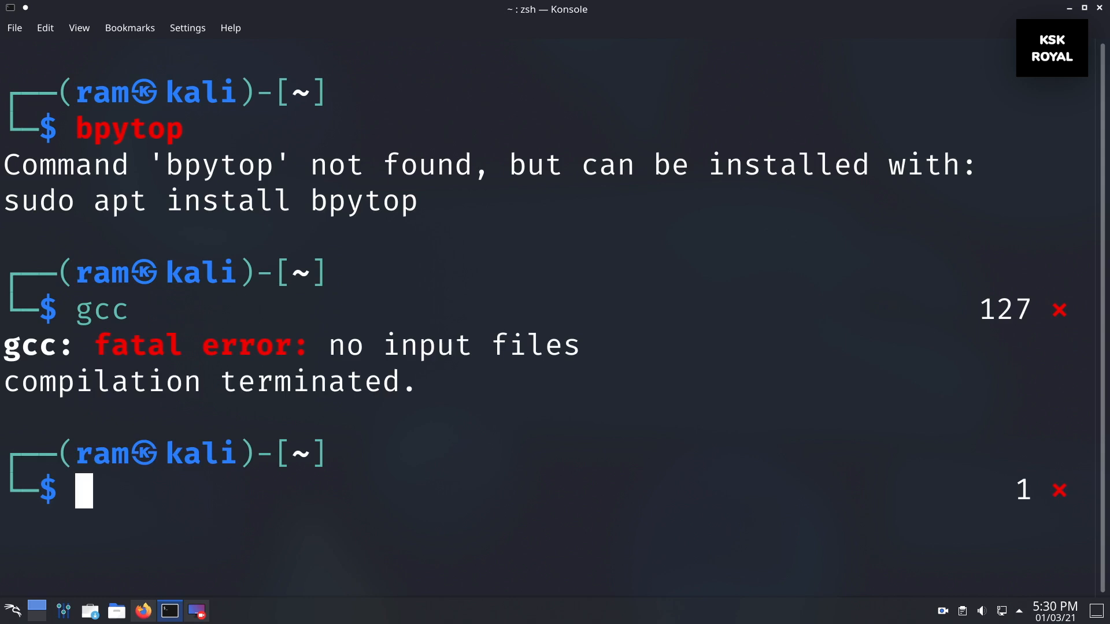
mouse_move(513, 311)
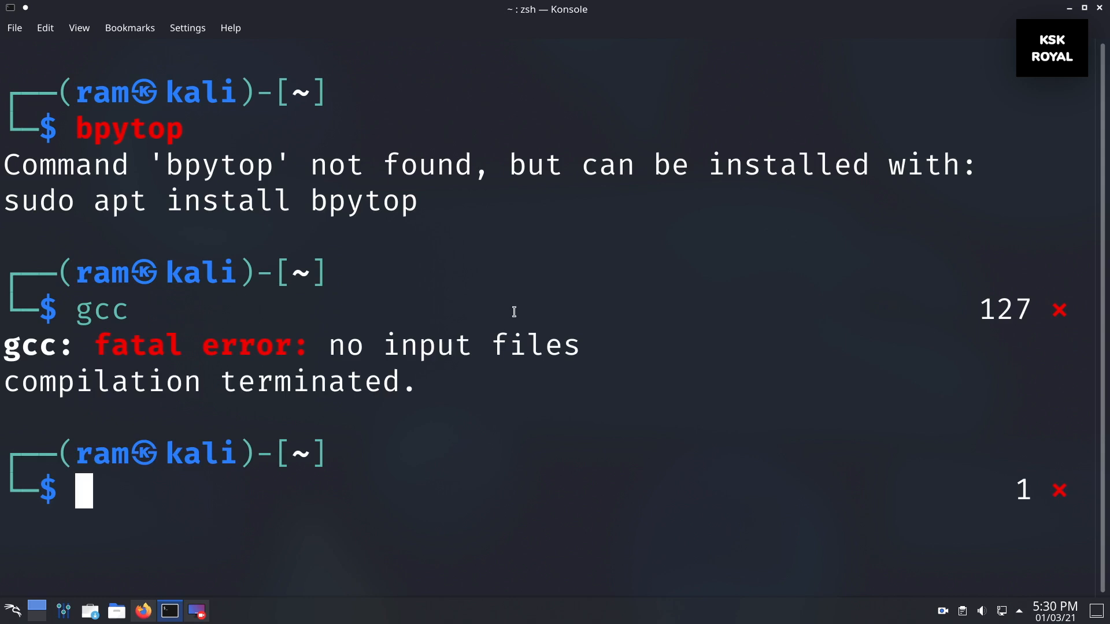
text(neof)
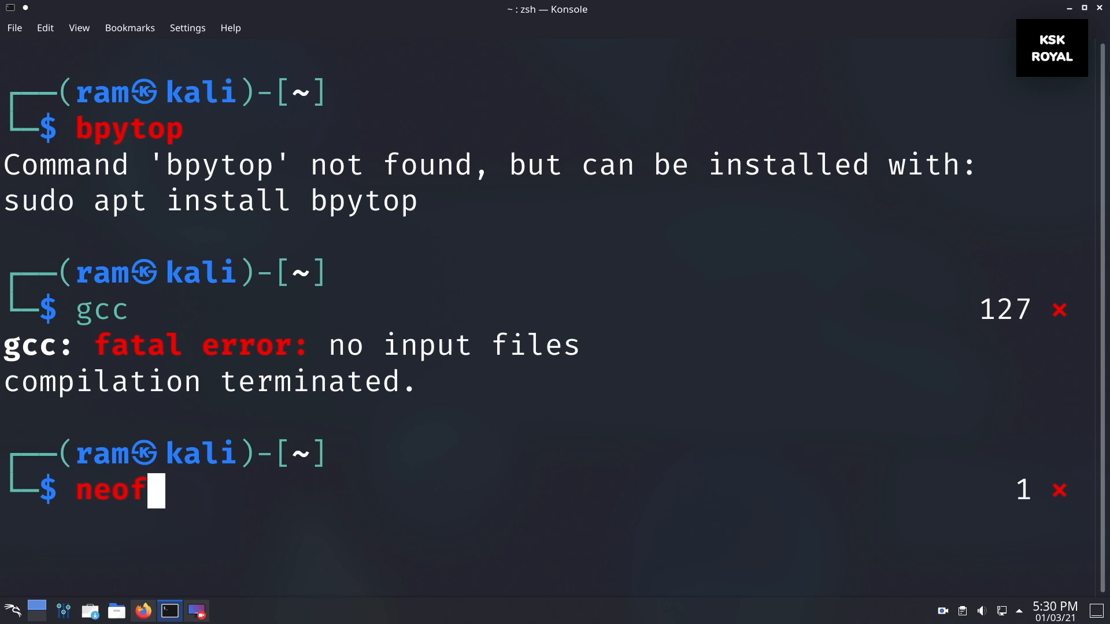
Run neofetch, find it missing, and select the 'sudo apt install neofetch' suggestion.
key(Return)
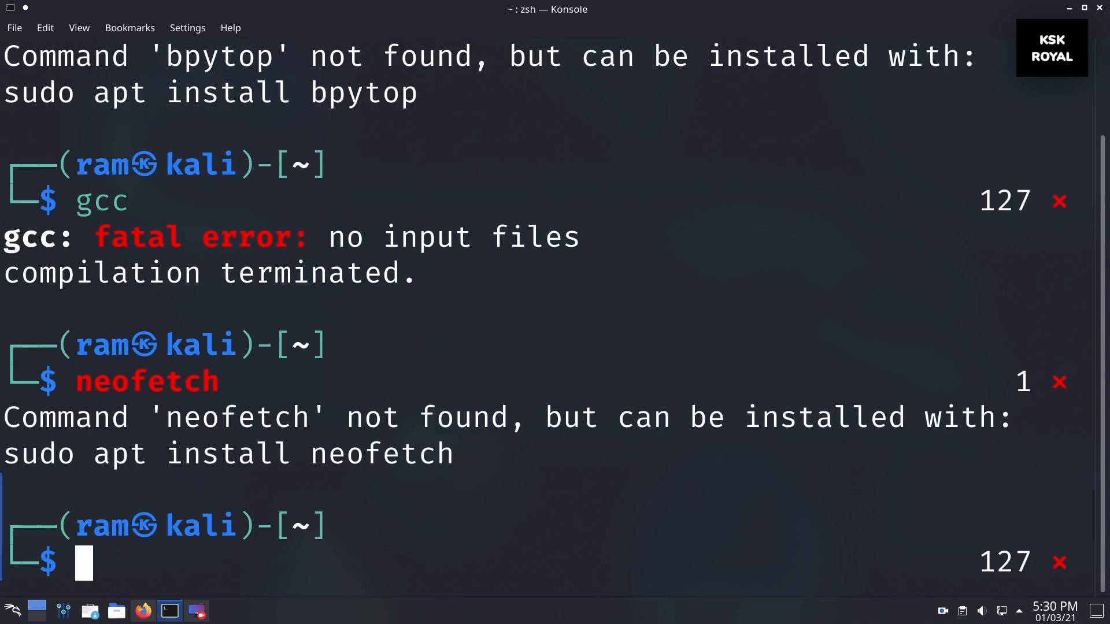
scroll(up, 3)
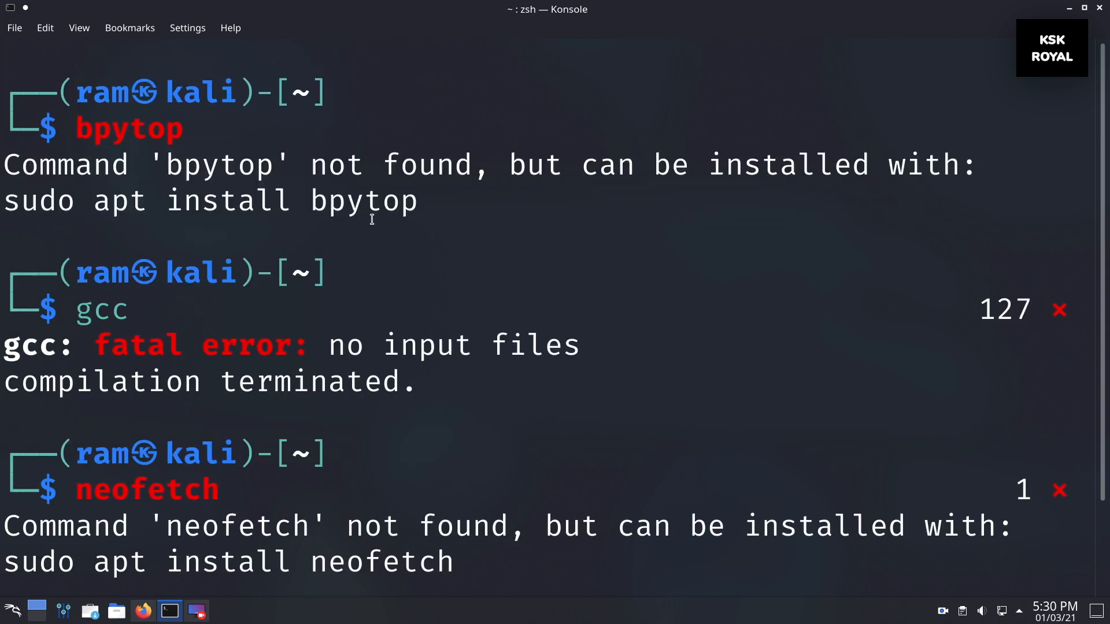
double_click(213, 201)
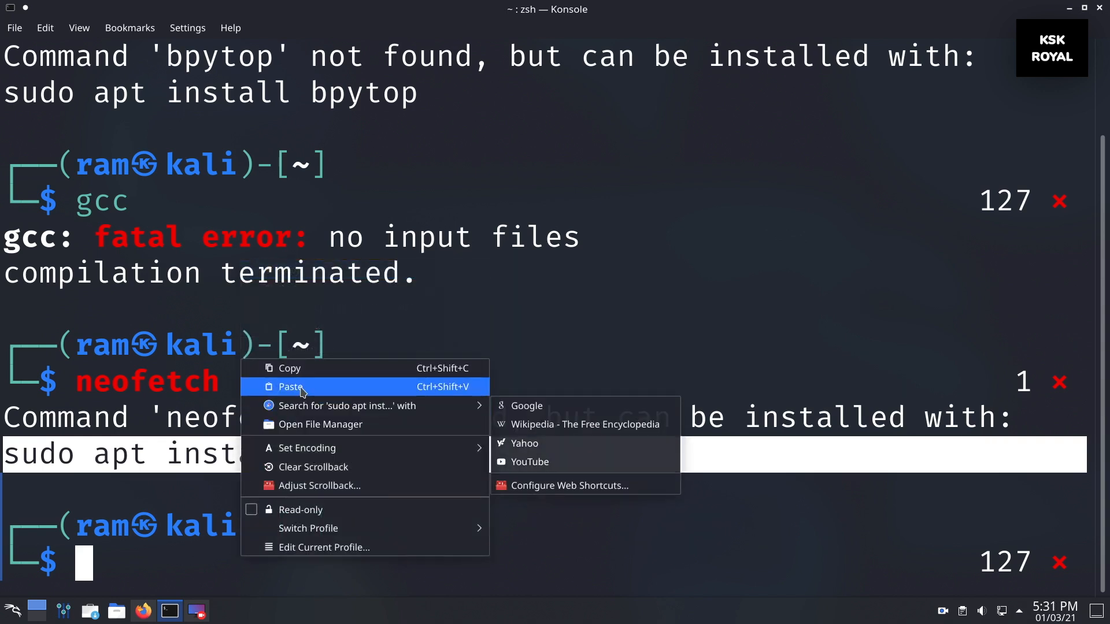
Paste 'sudo apt install neofetch' and confirm the installation.
click(291, 386)
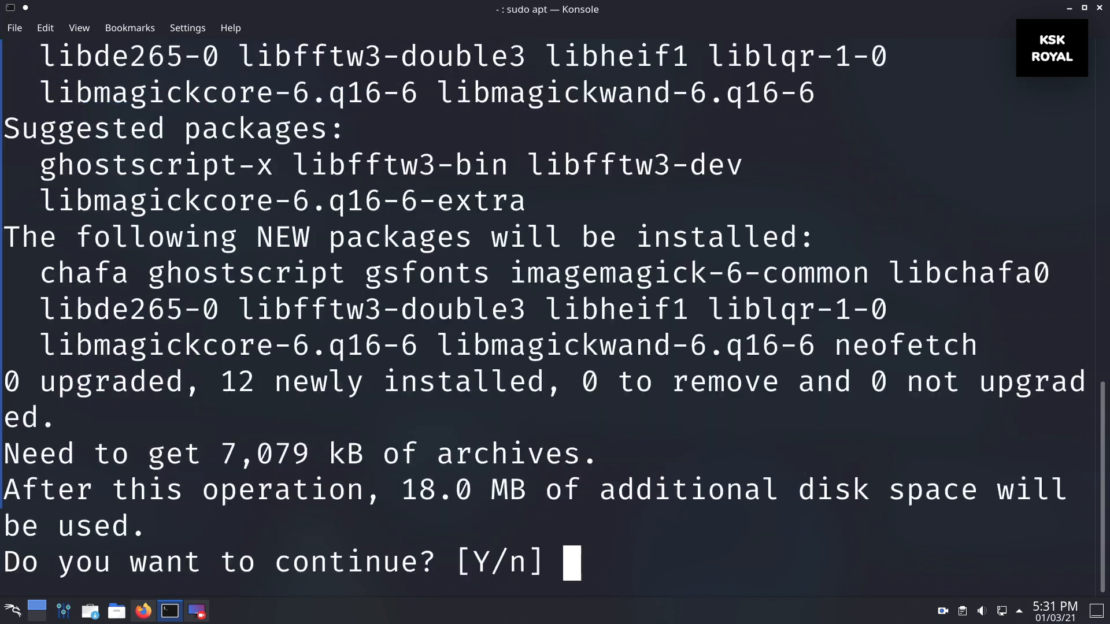
key(Return)
text(neofetch)
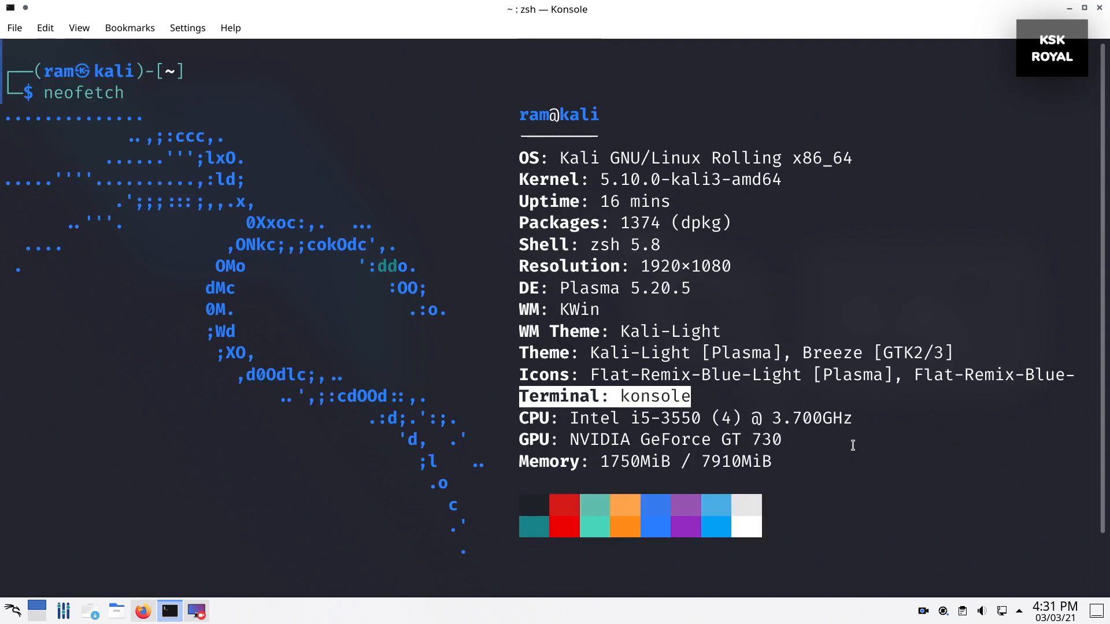
mouse_move(563, 157)
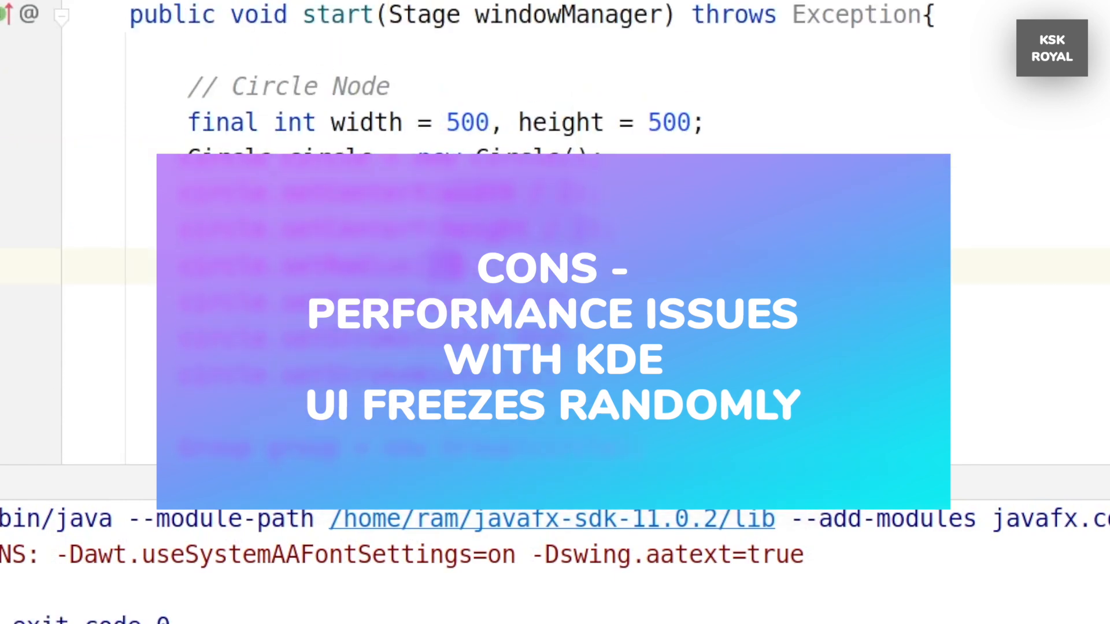
Add a '// Animation' comment after setStrokeWidth and type 'Scal' to begin the scale transition.
scroll(down, 3)
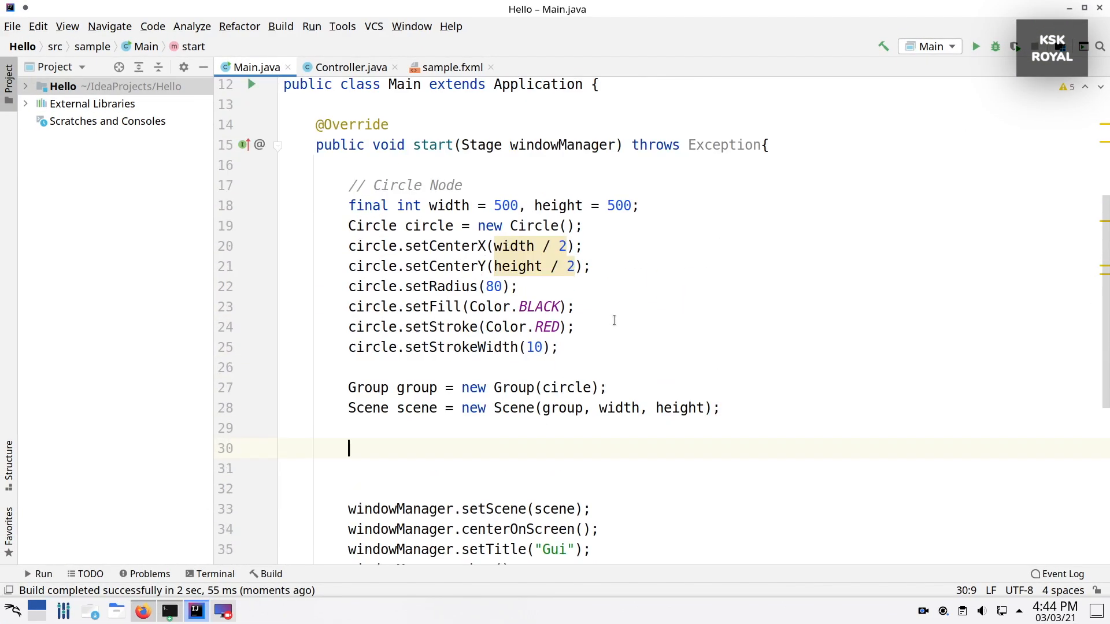
text(// A)
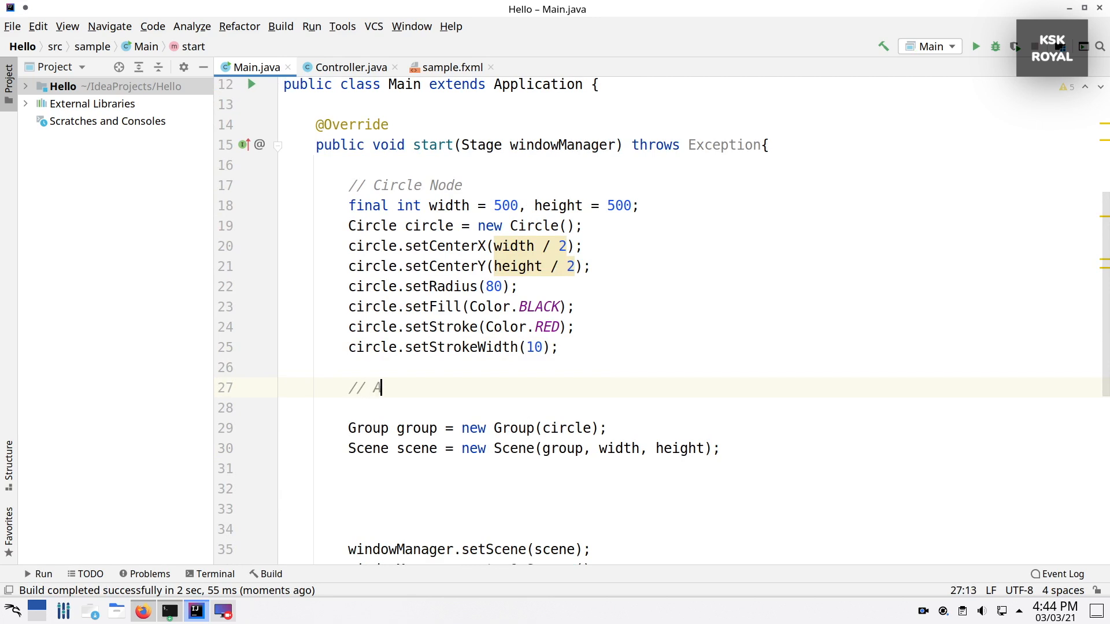
text(nimation)
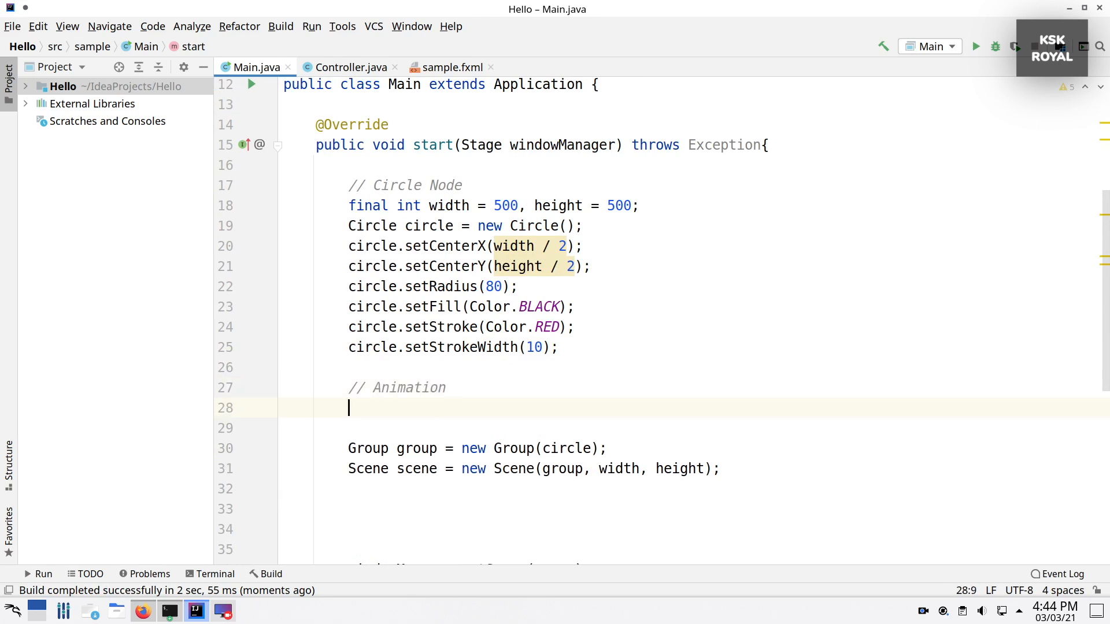
text(Sca)
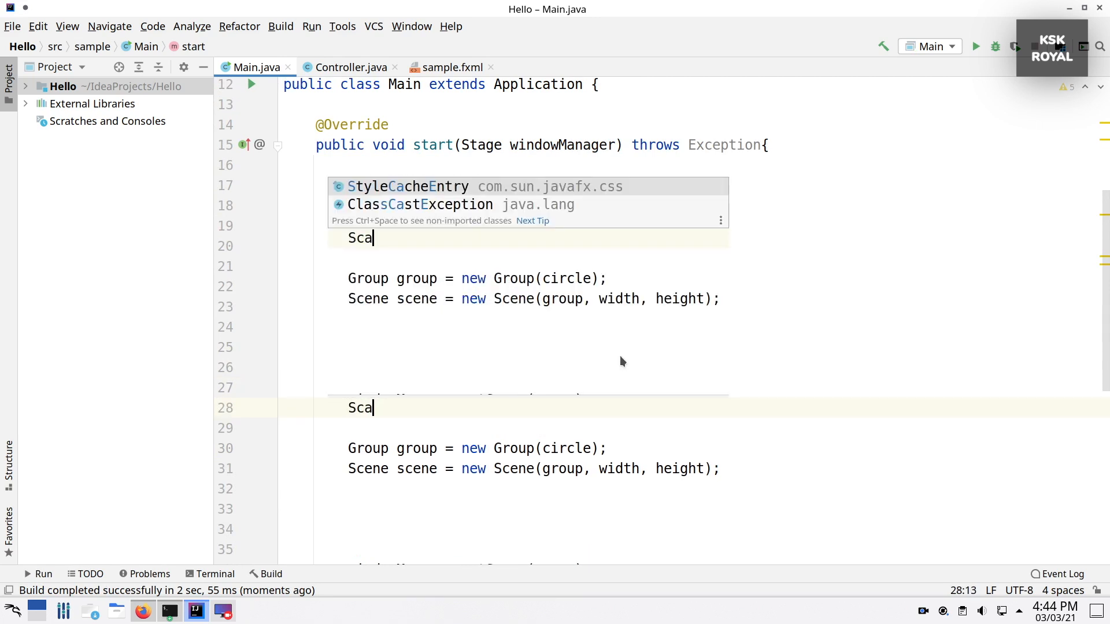
text(l)
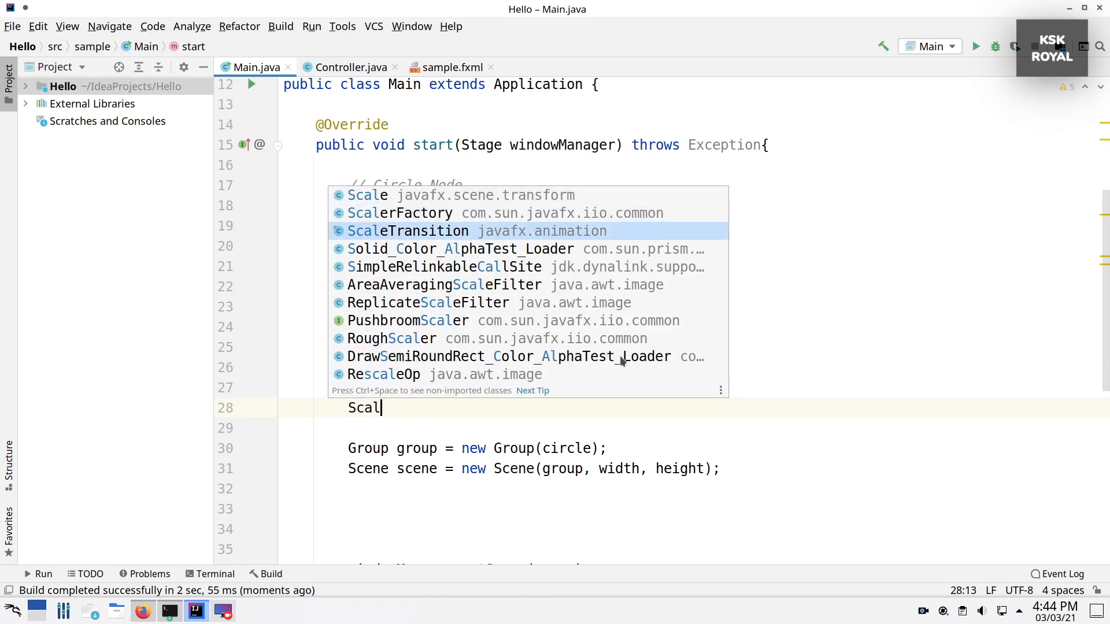